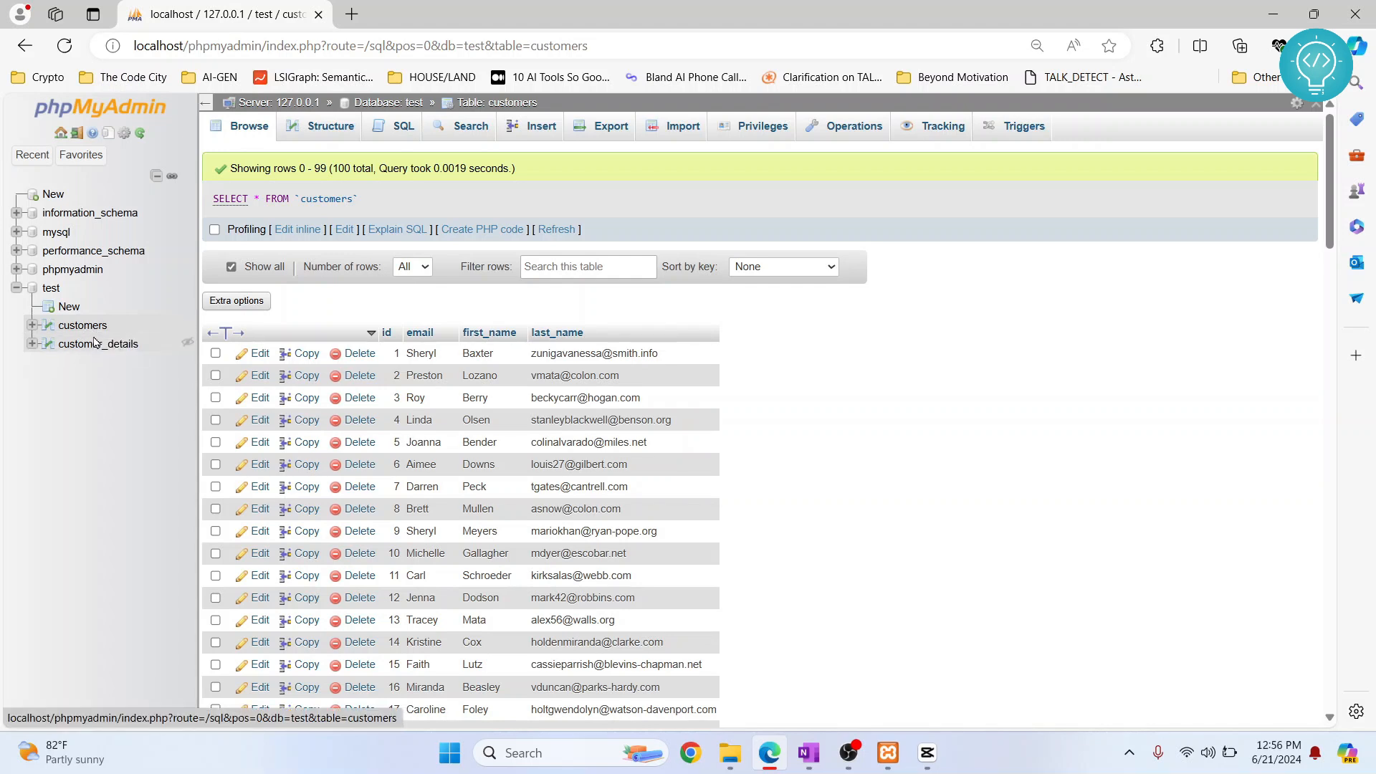
- Open the empty customer_details table in a new browser tab next to customers
click(99, 342)
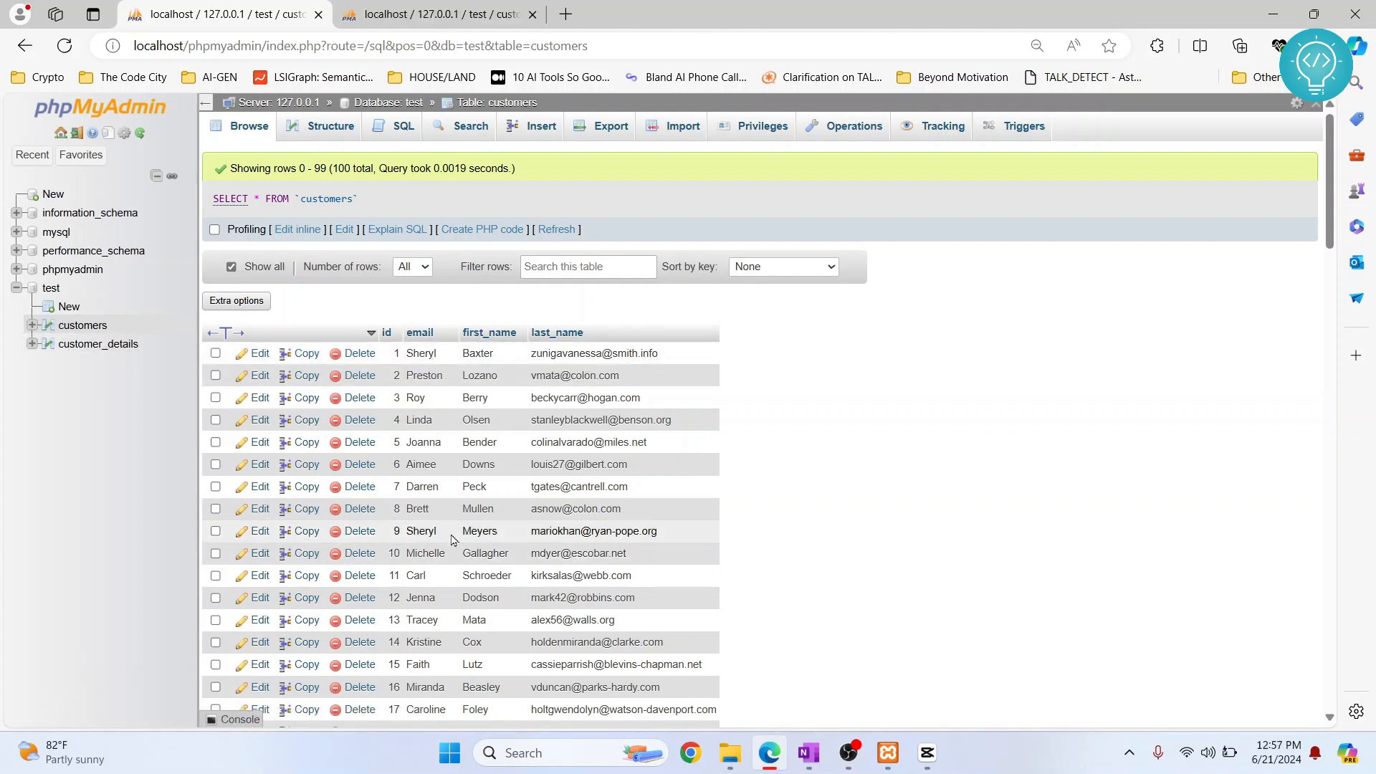
mouse_move(420, 332)
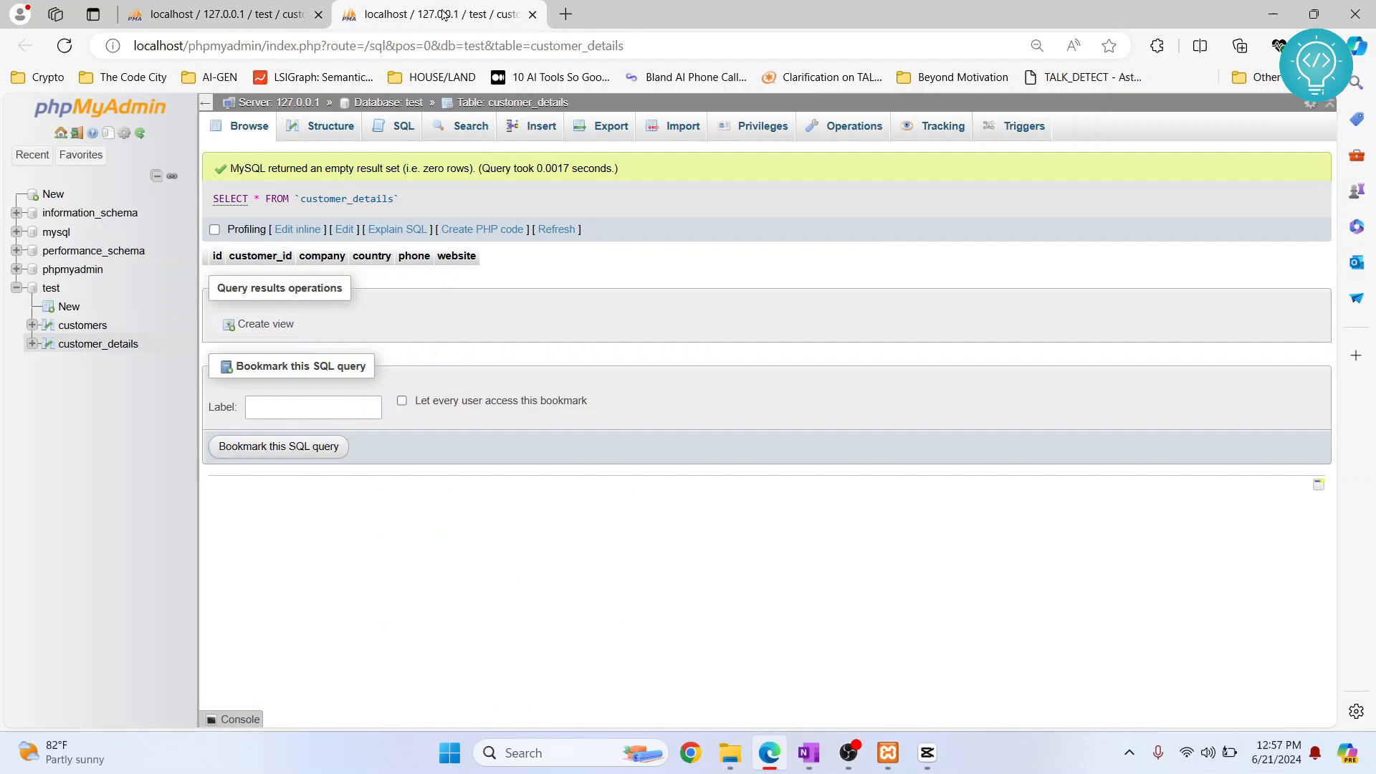
mouse_move(209, 279)
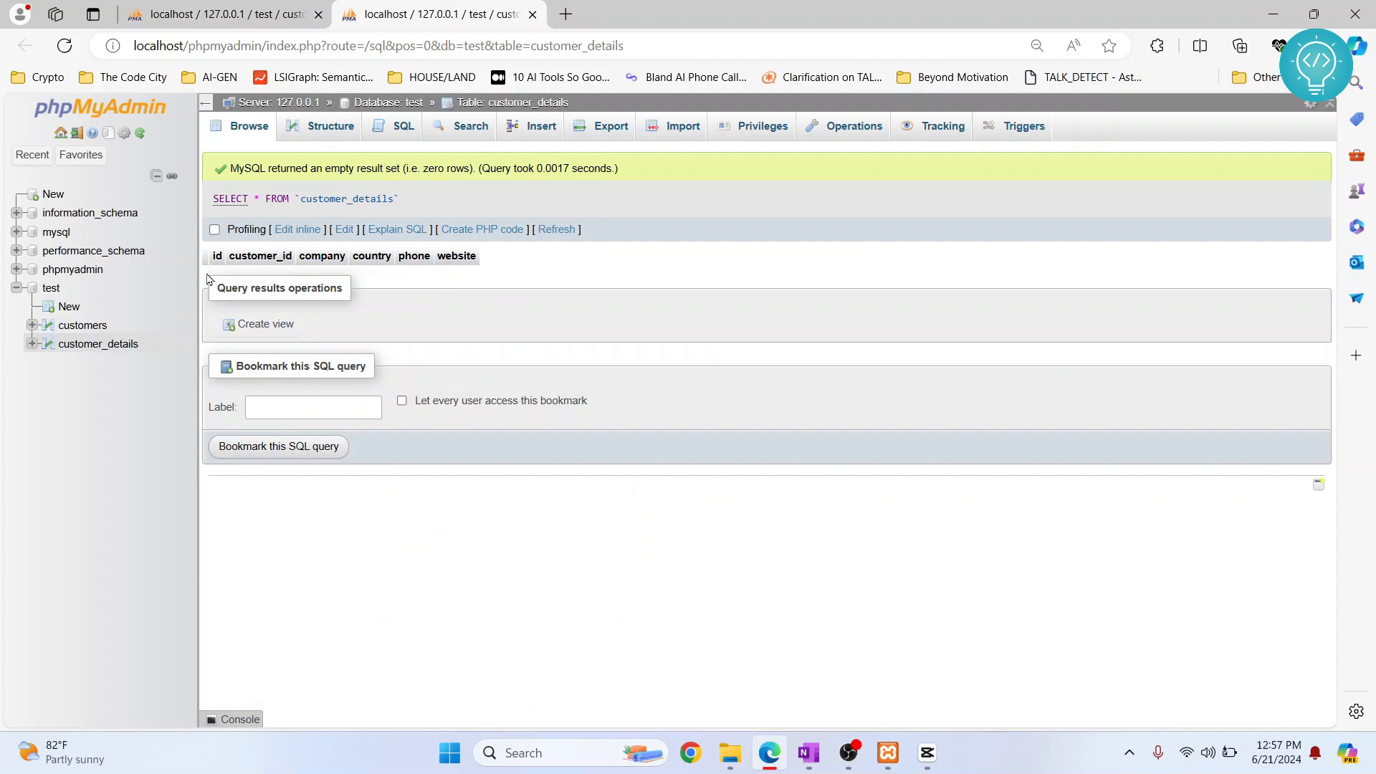
mouse_move(221, 272)
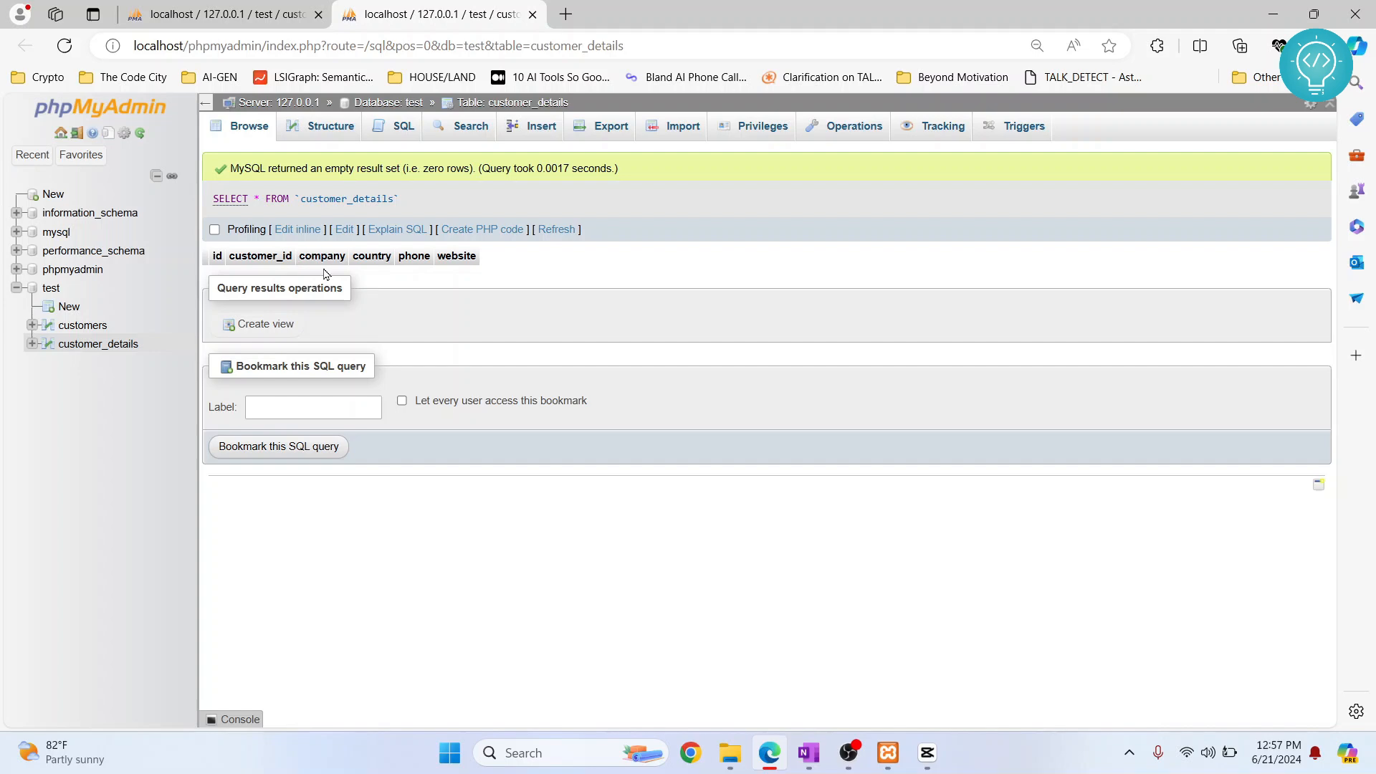
mouse_move(526, 296)
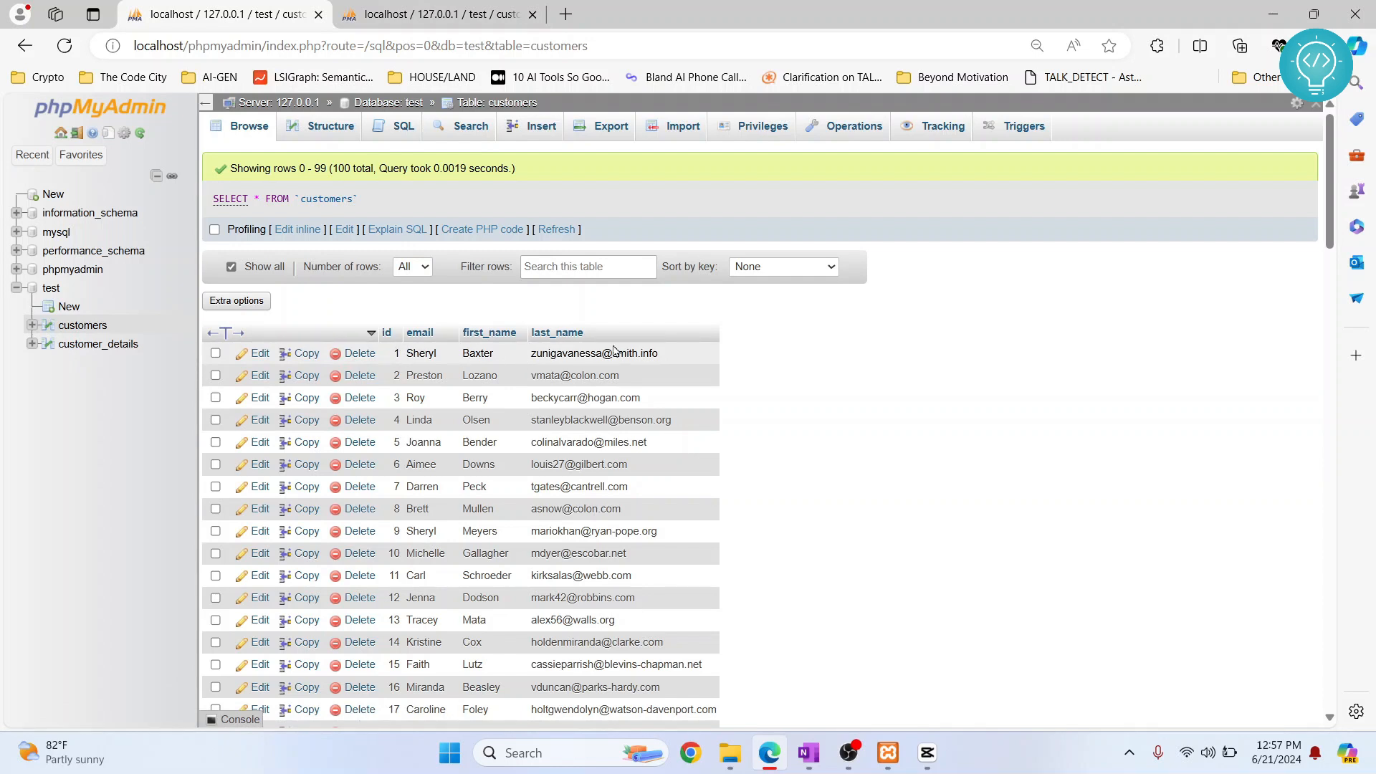
click(430, 14)
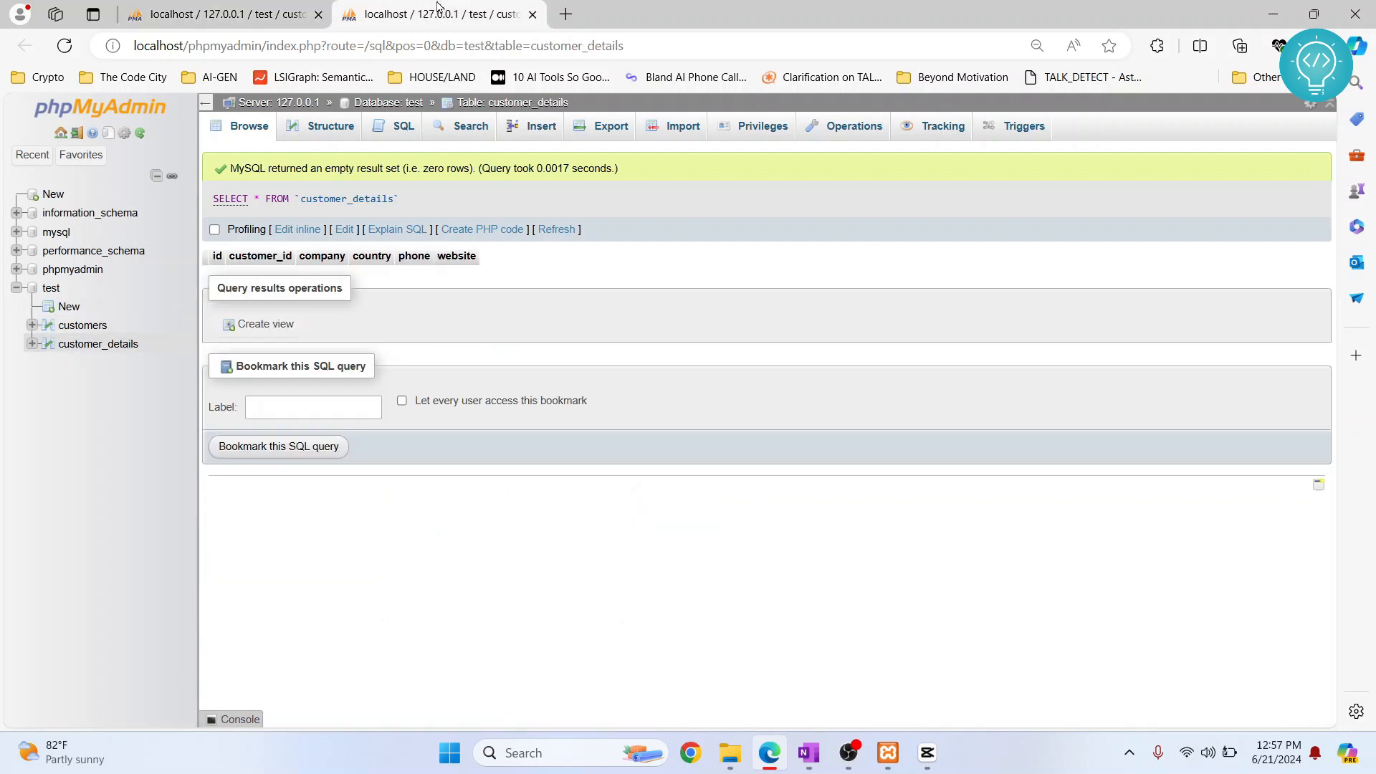
click(541, 126)
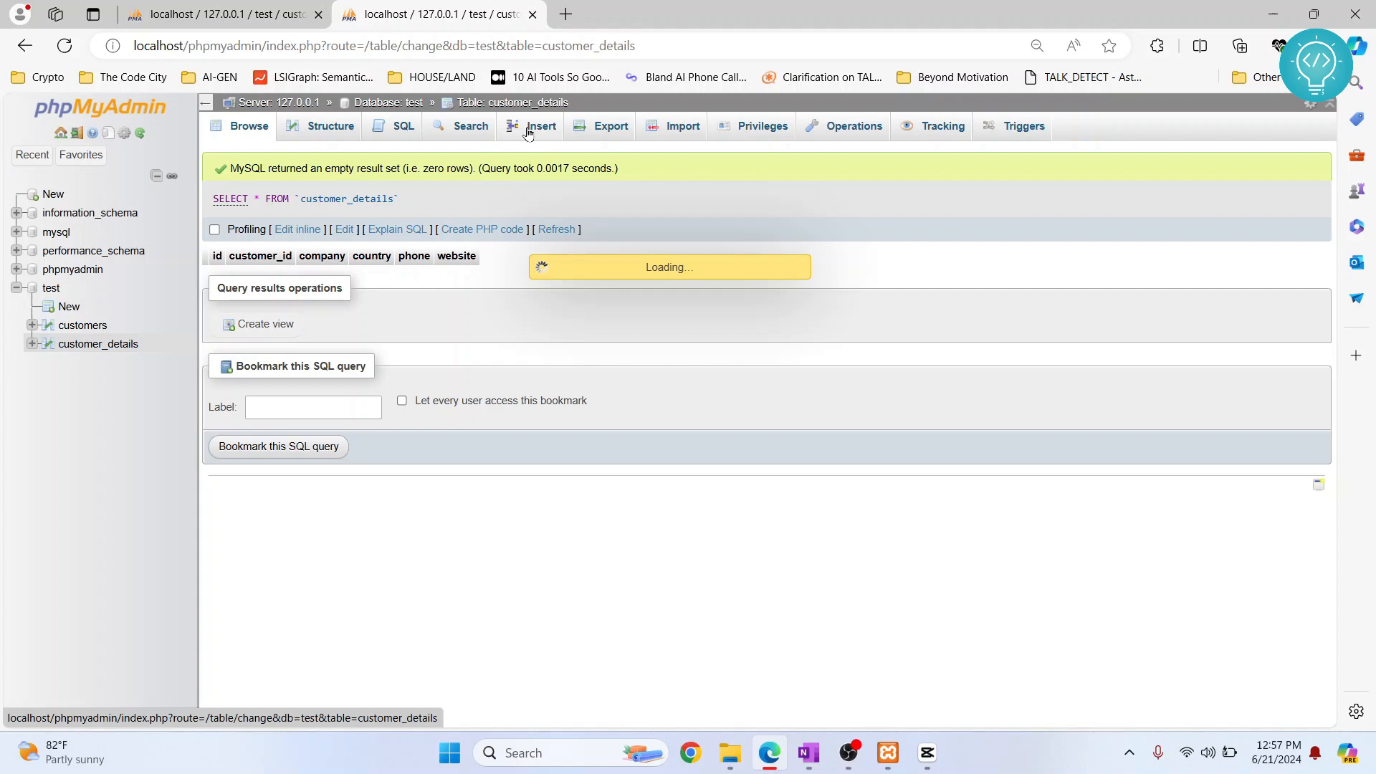
click(541, 126)
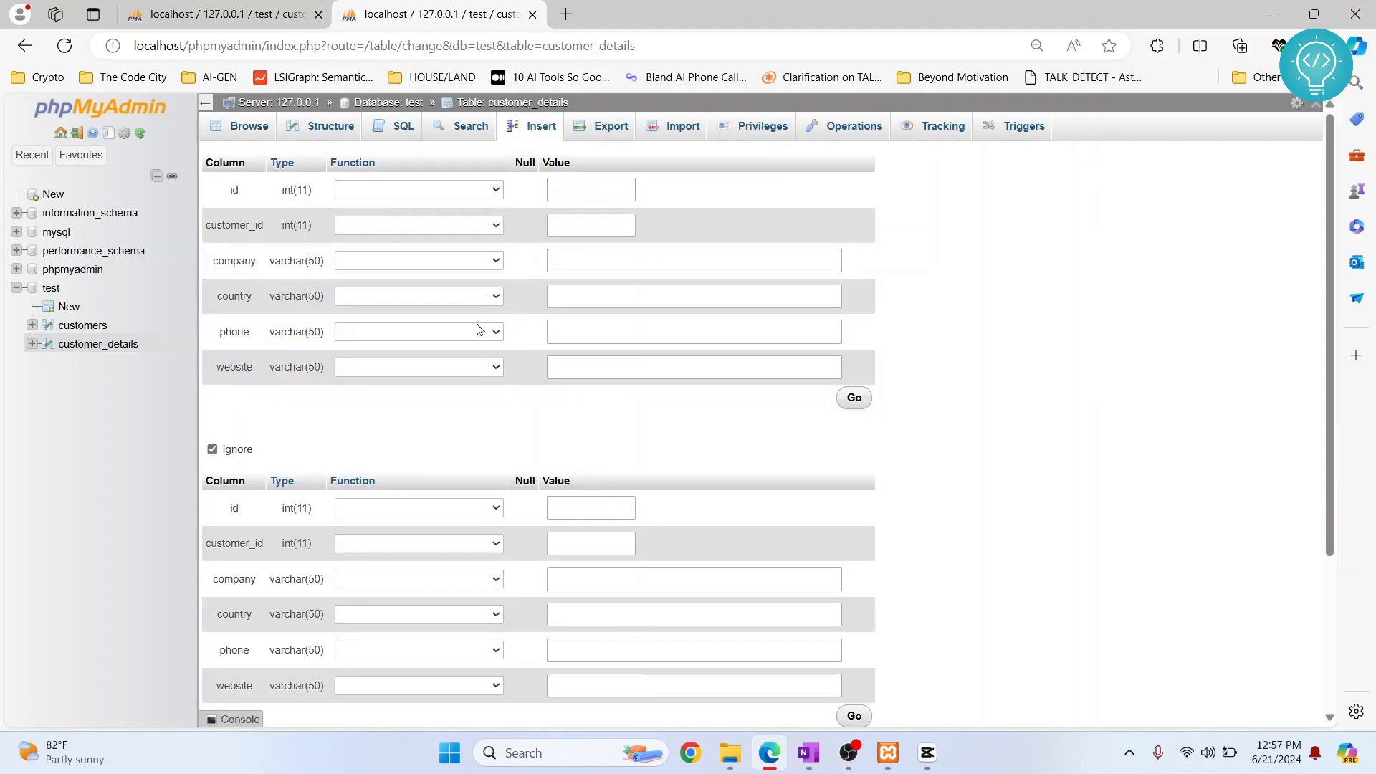
click(219, 14)
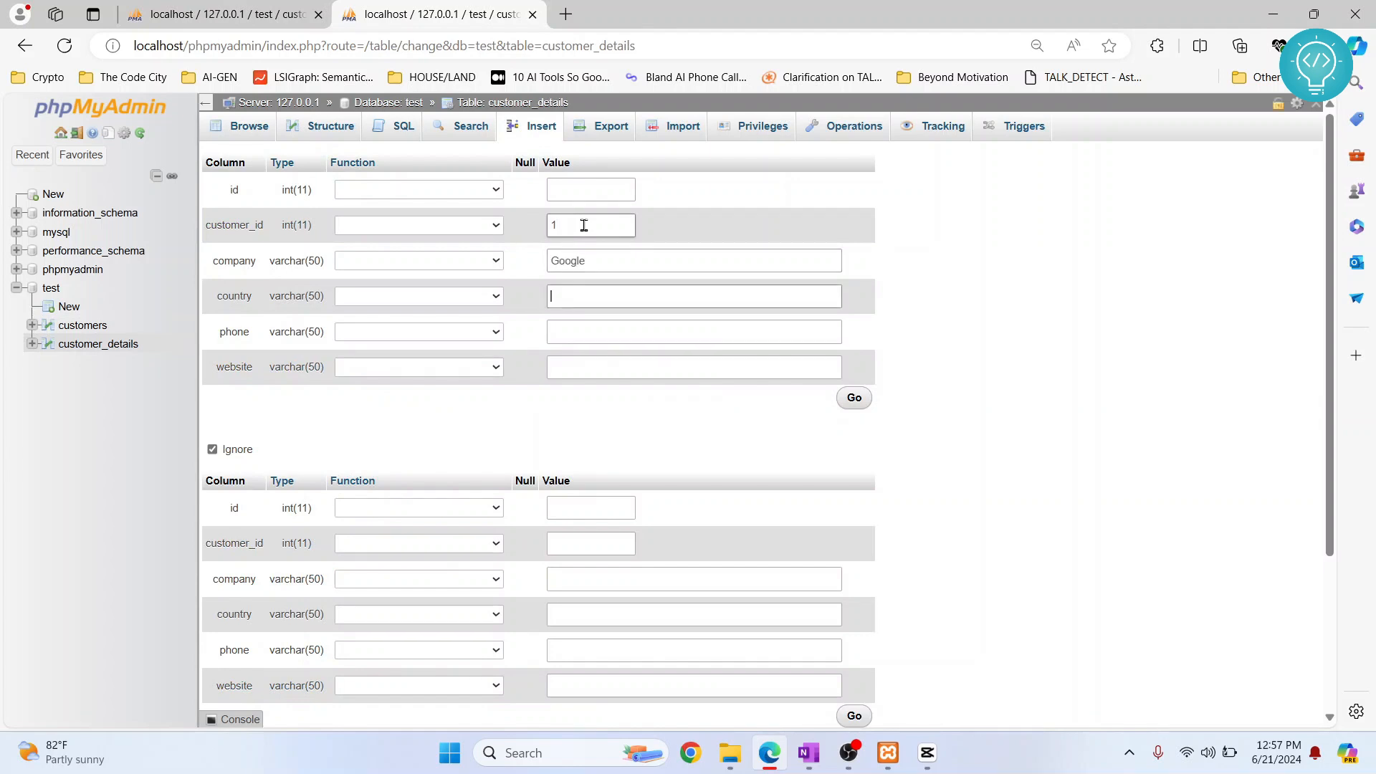
text(USA)
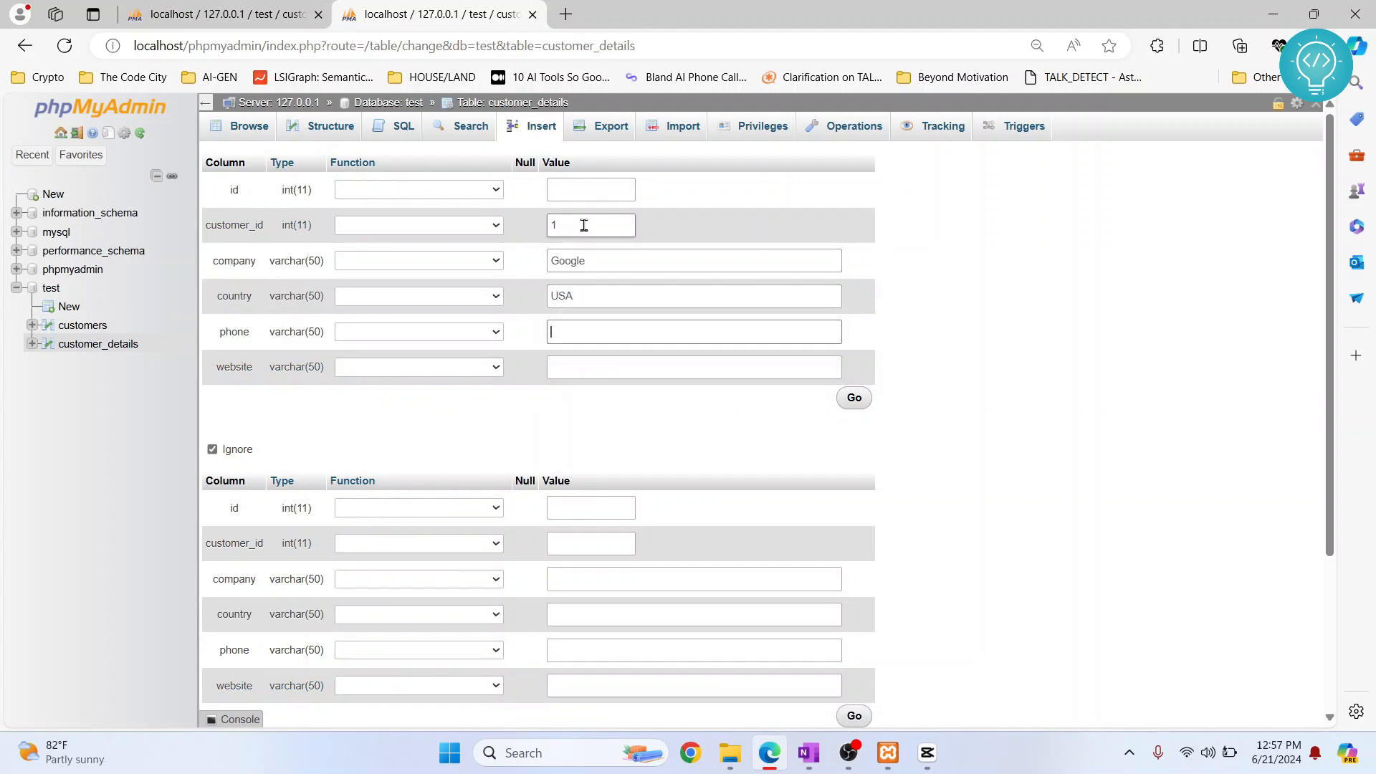
text(88888888888)
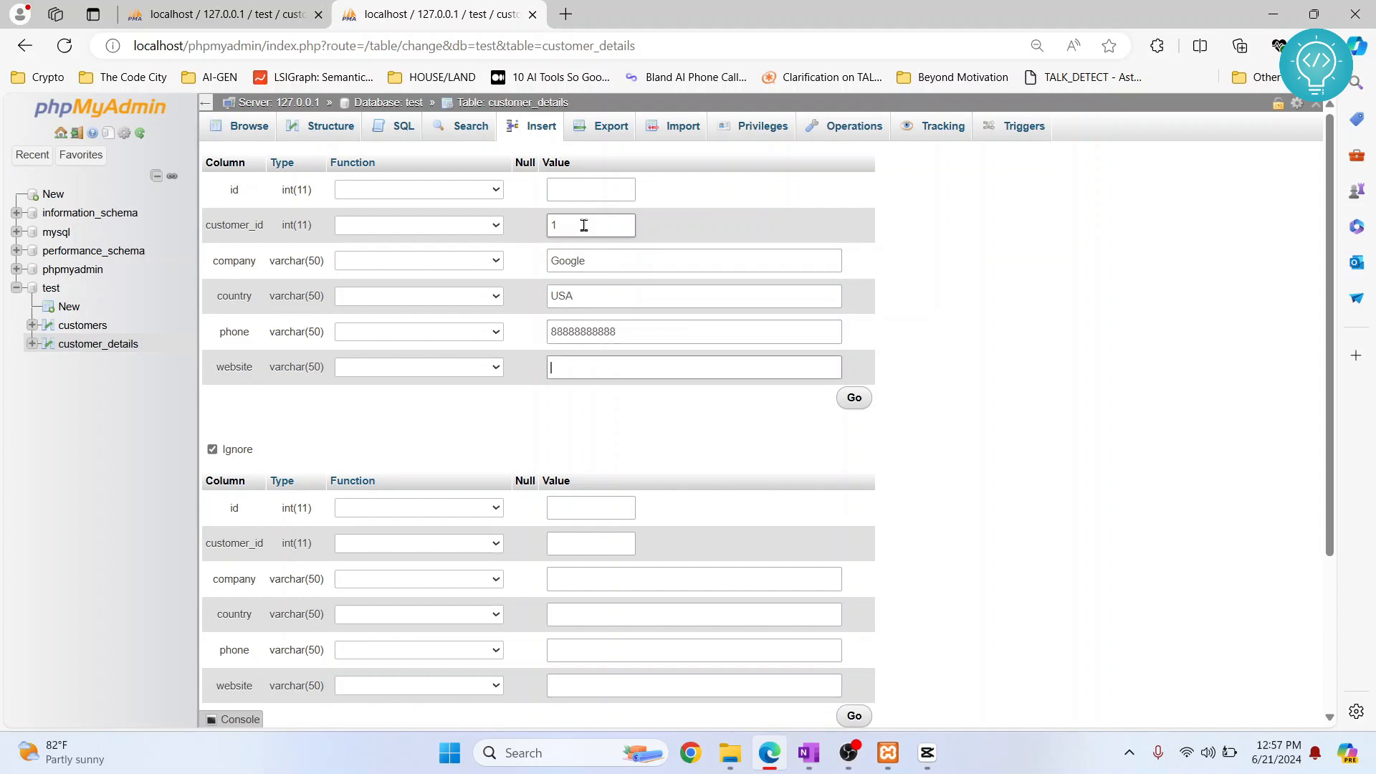
text(good)
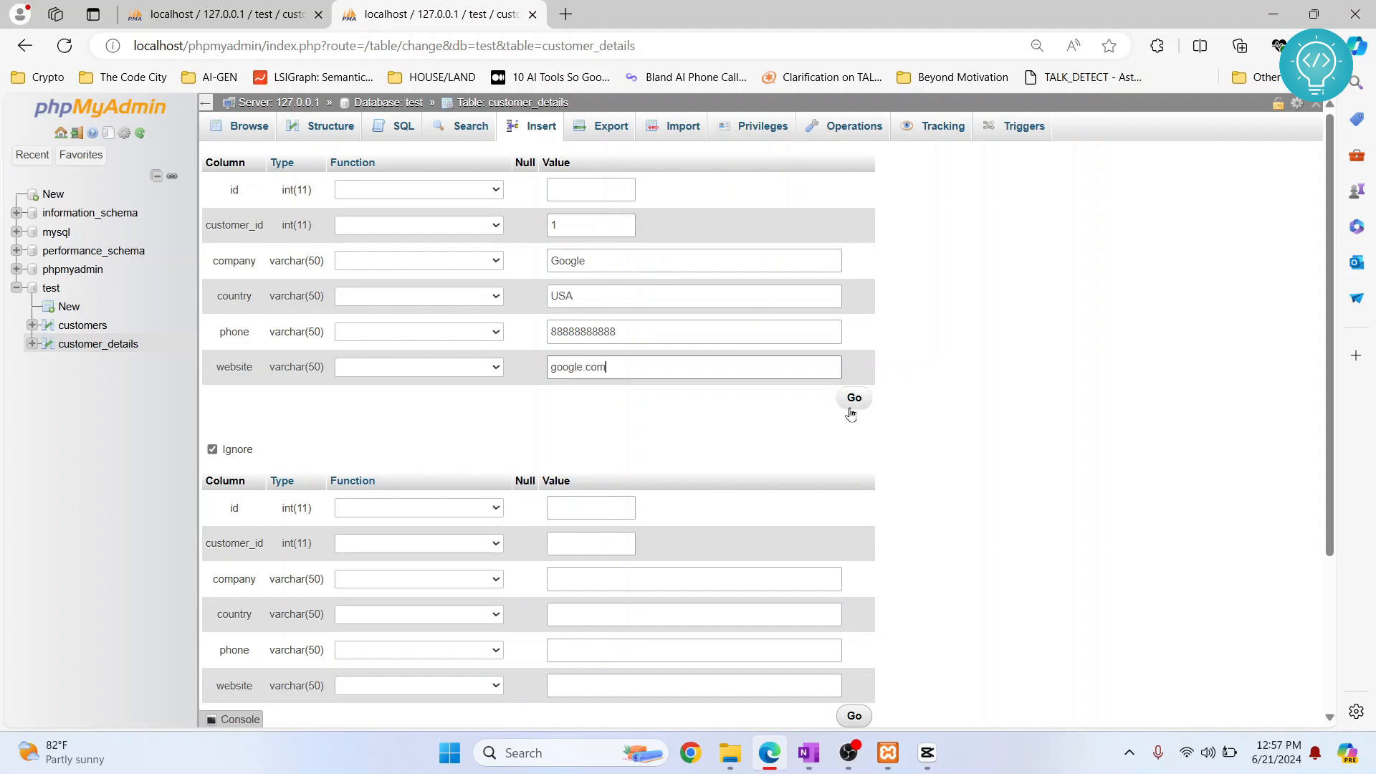
click(852, 397)
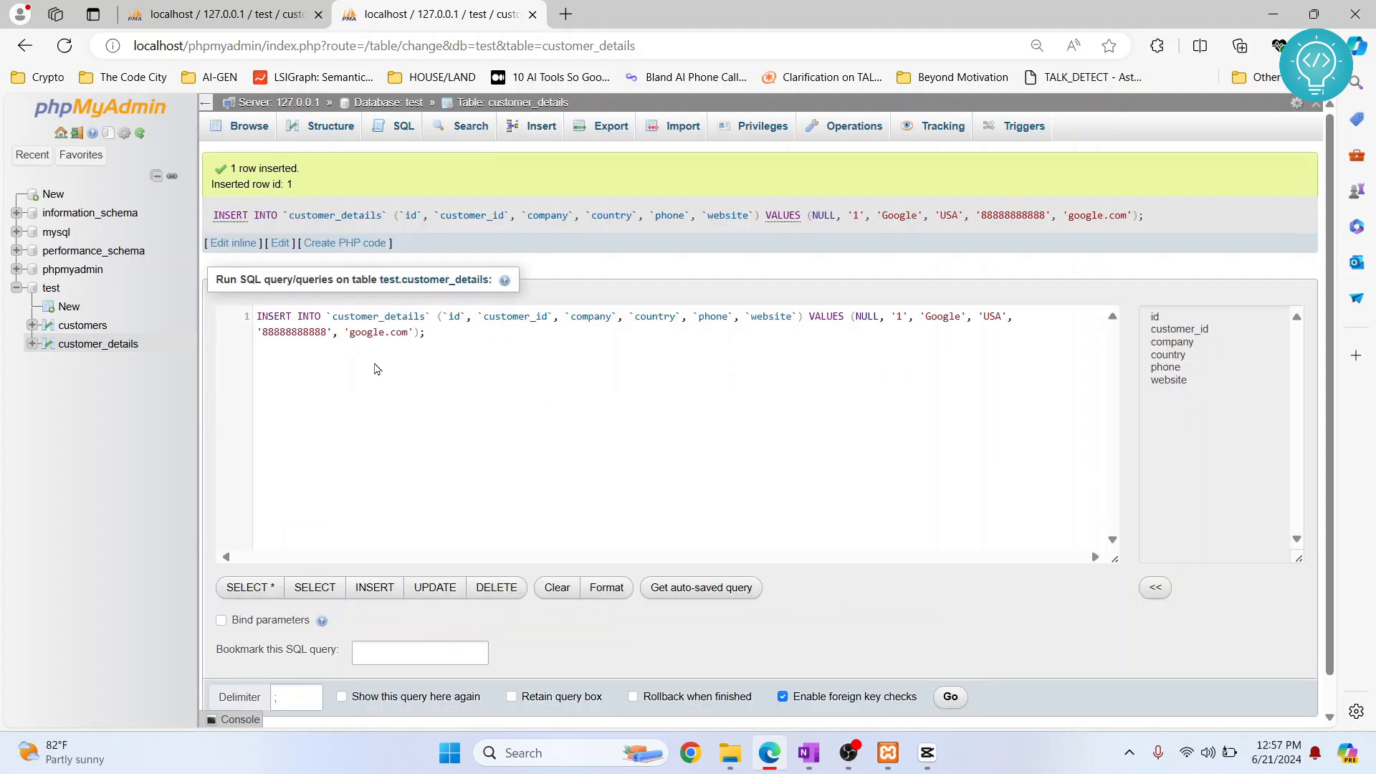
- Browse customer_details to list the newly inserted row
click(248, 126)
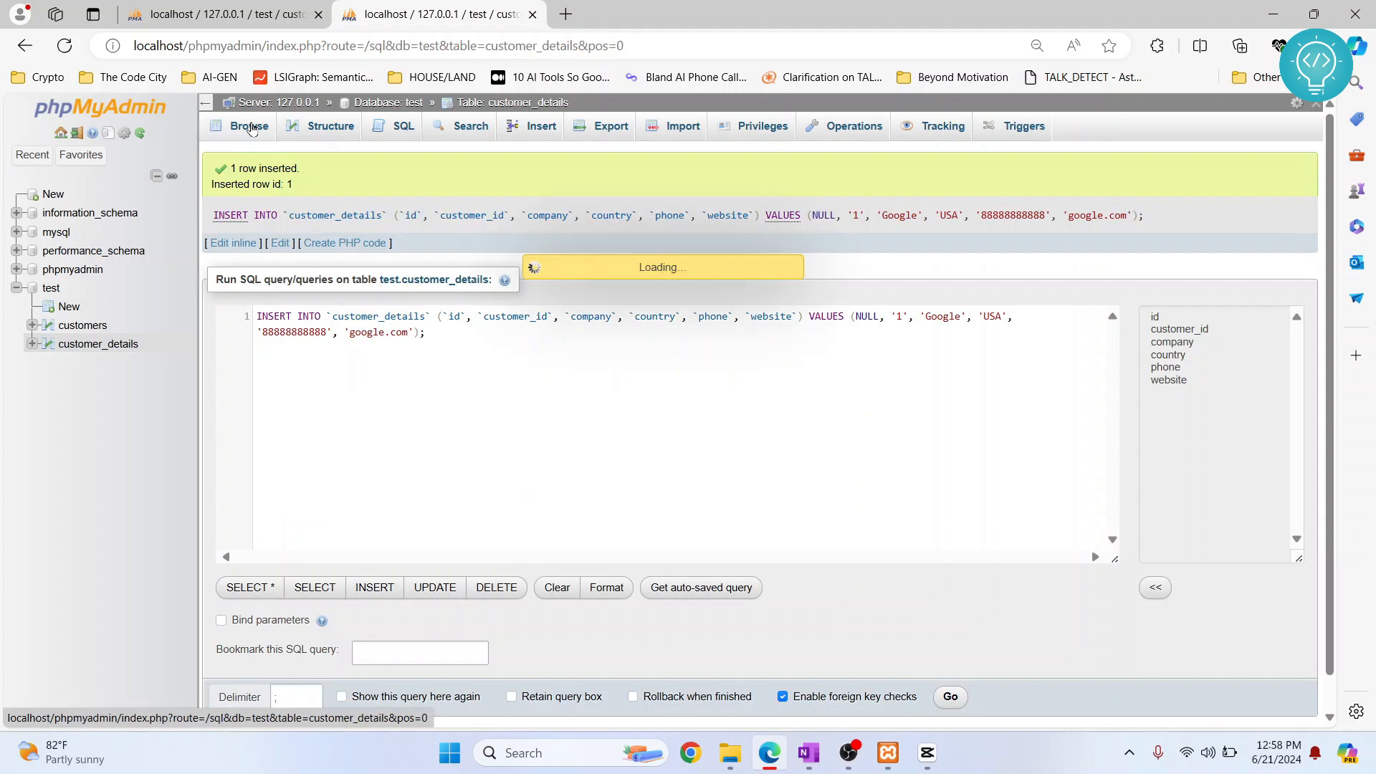
click(248, 126)
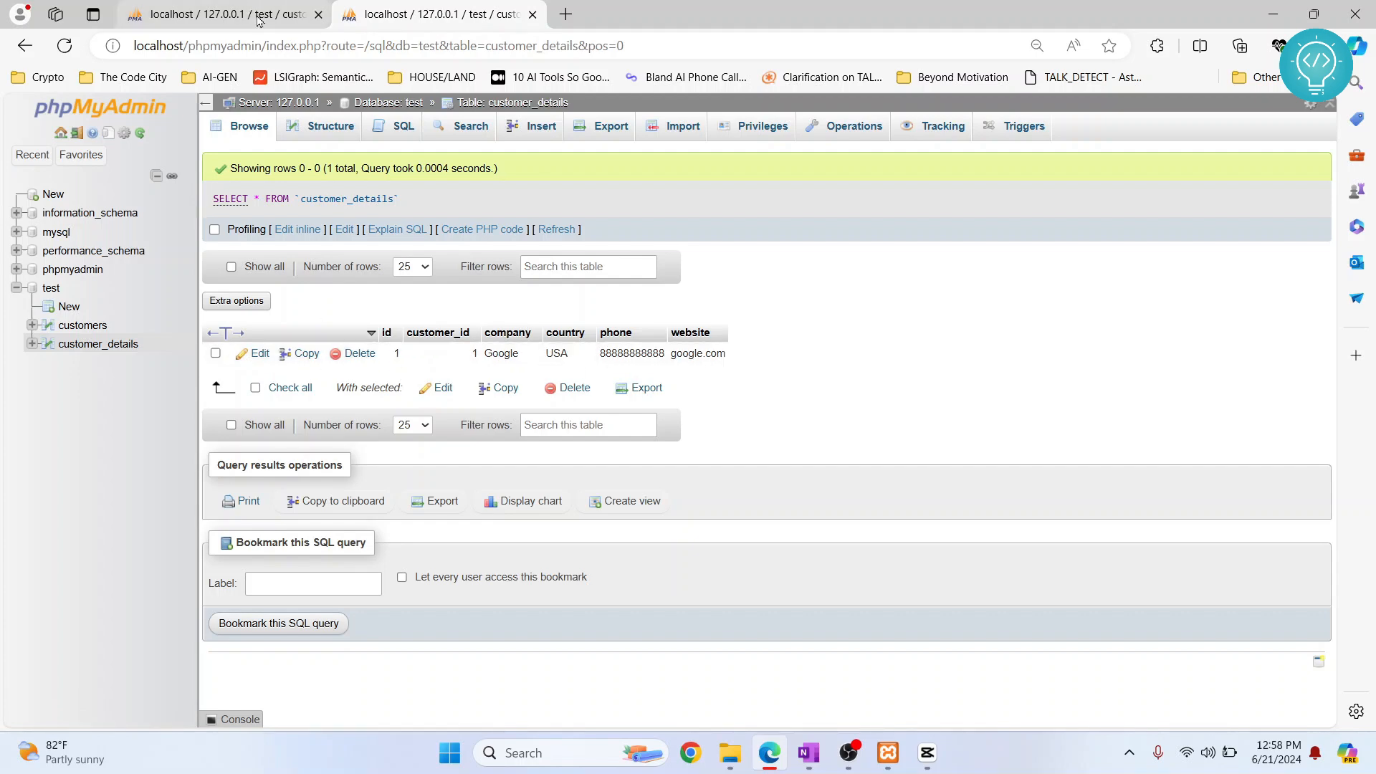
- Delete customer 1 from the customers table
click(83, 325)
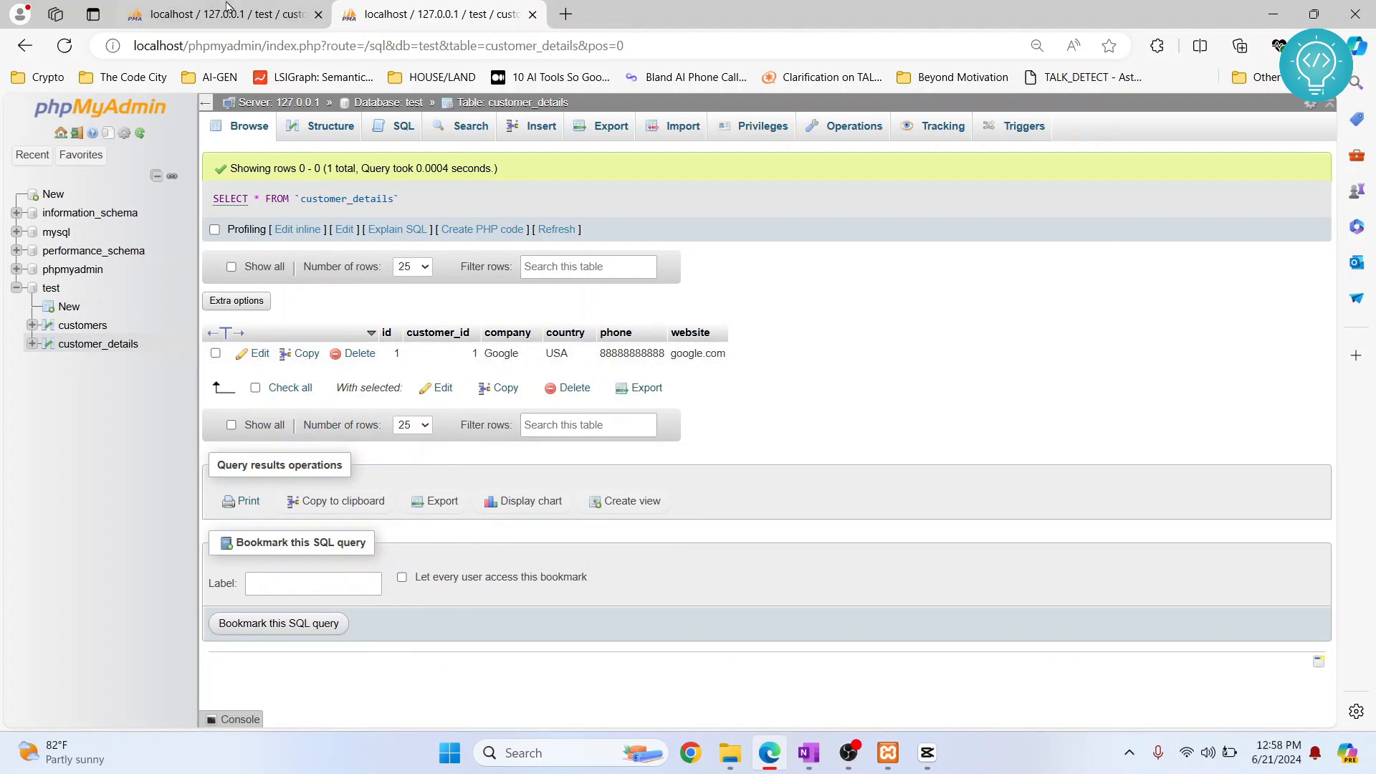
click(83, 326)
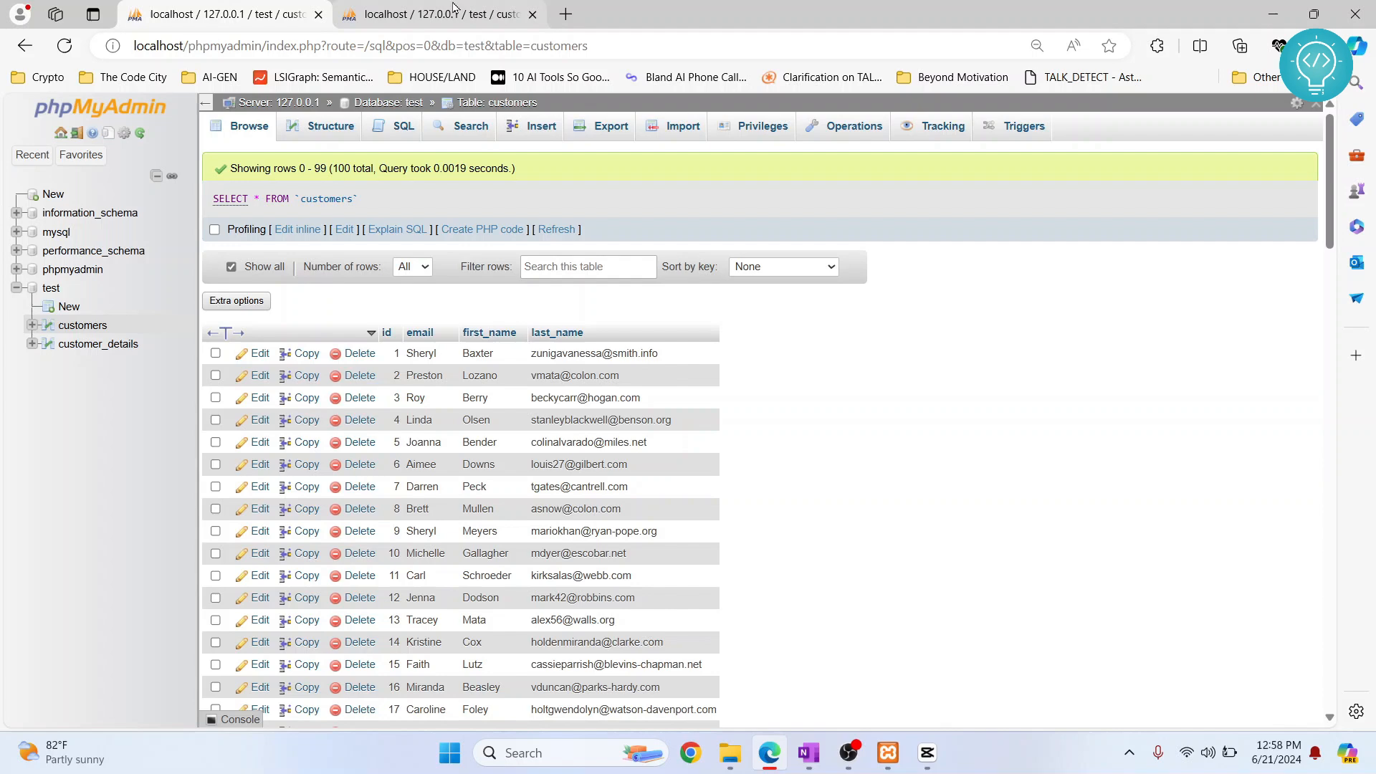
mouse_move(360, 352)
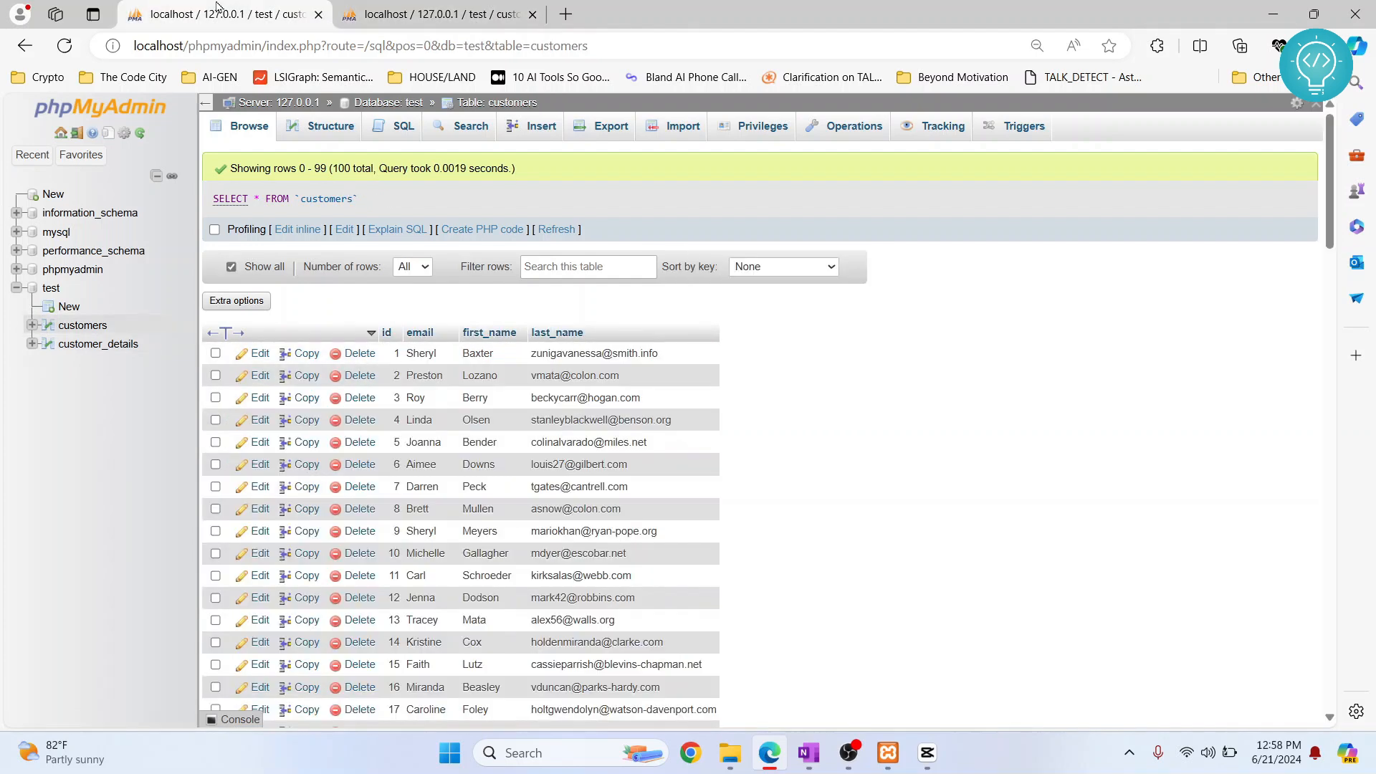
mouse_move(393, 362)
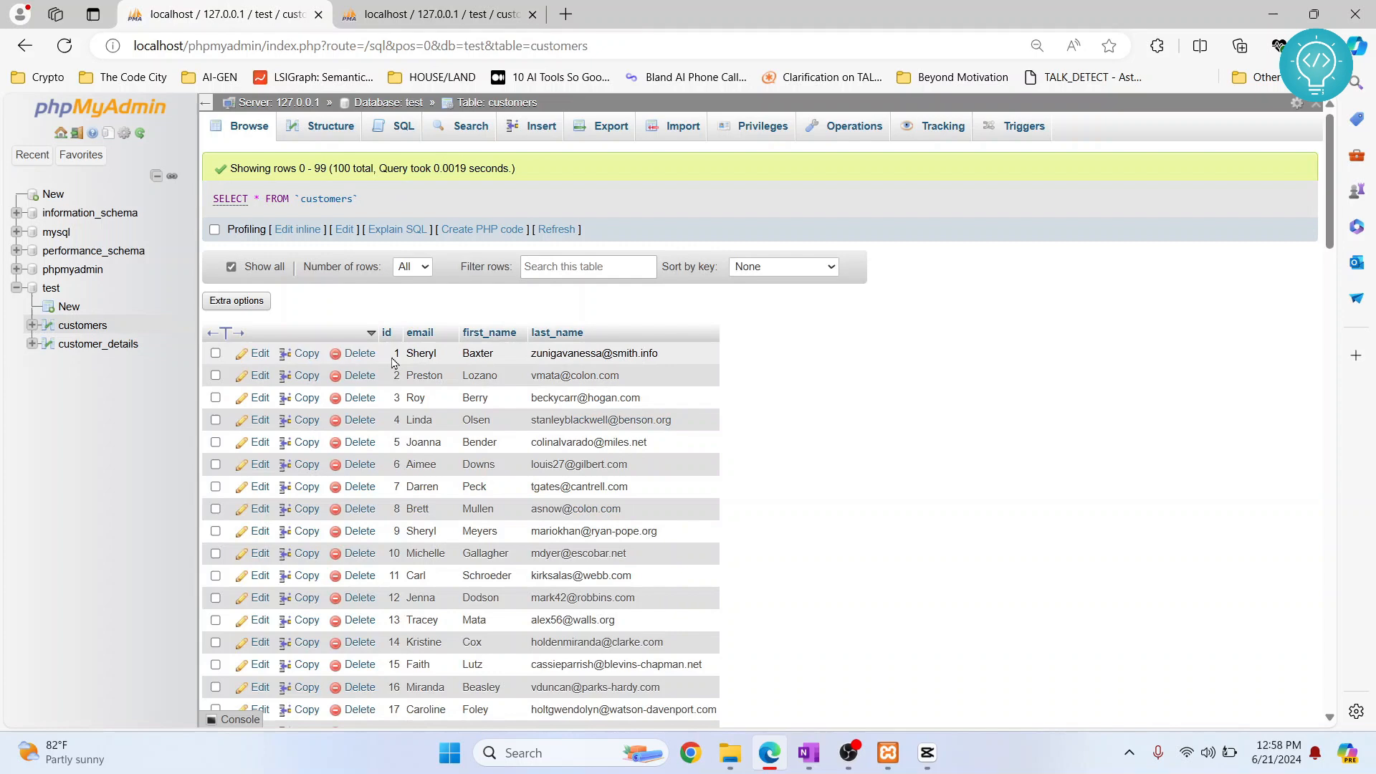
click(360, 352)
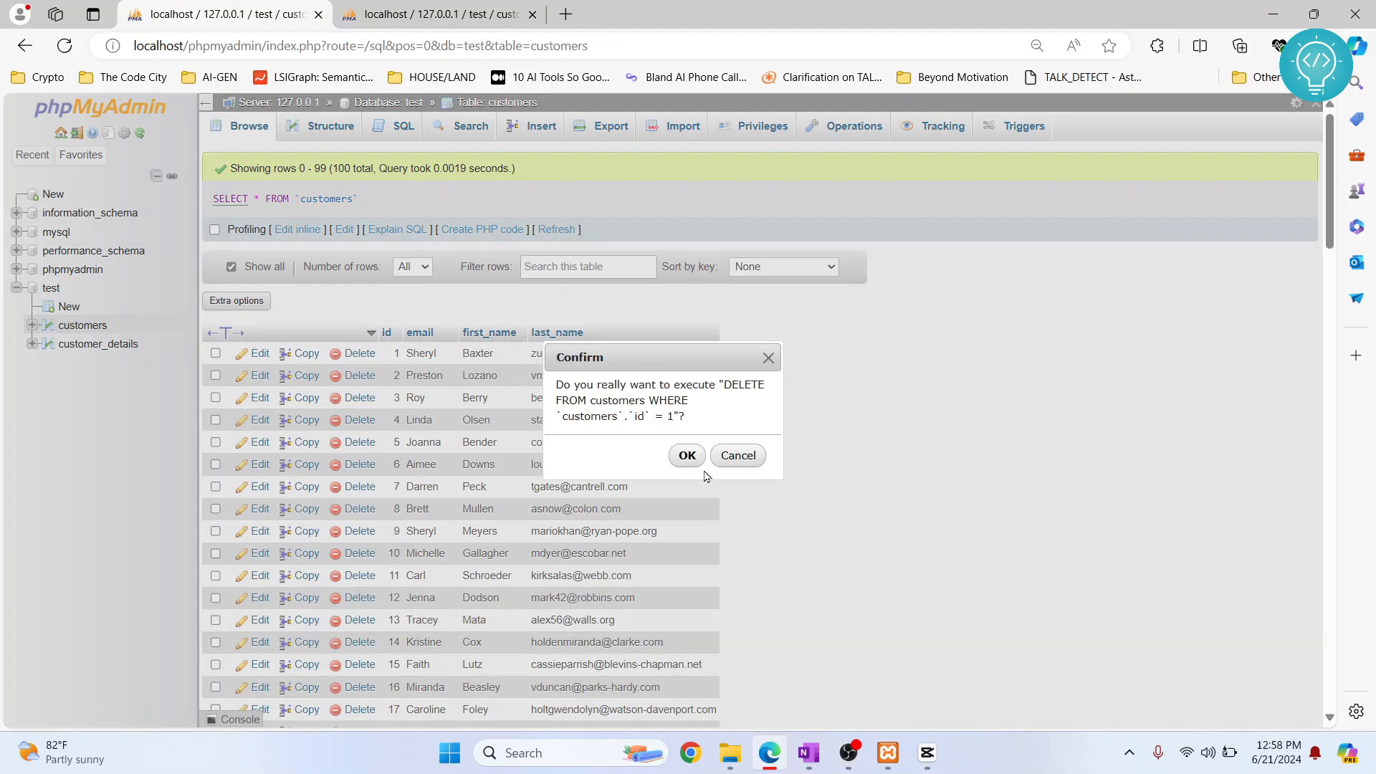
click(687, 454)
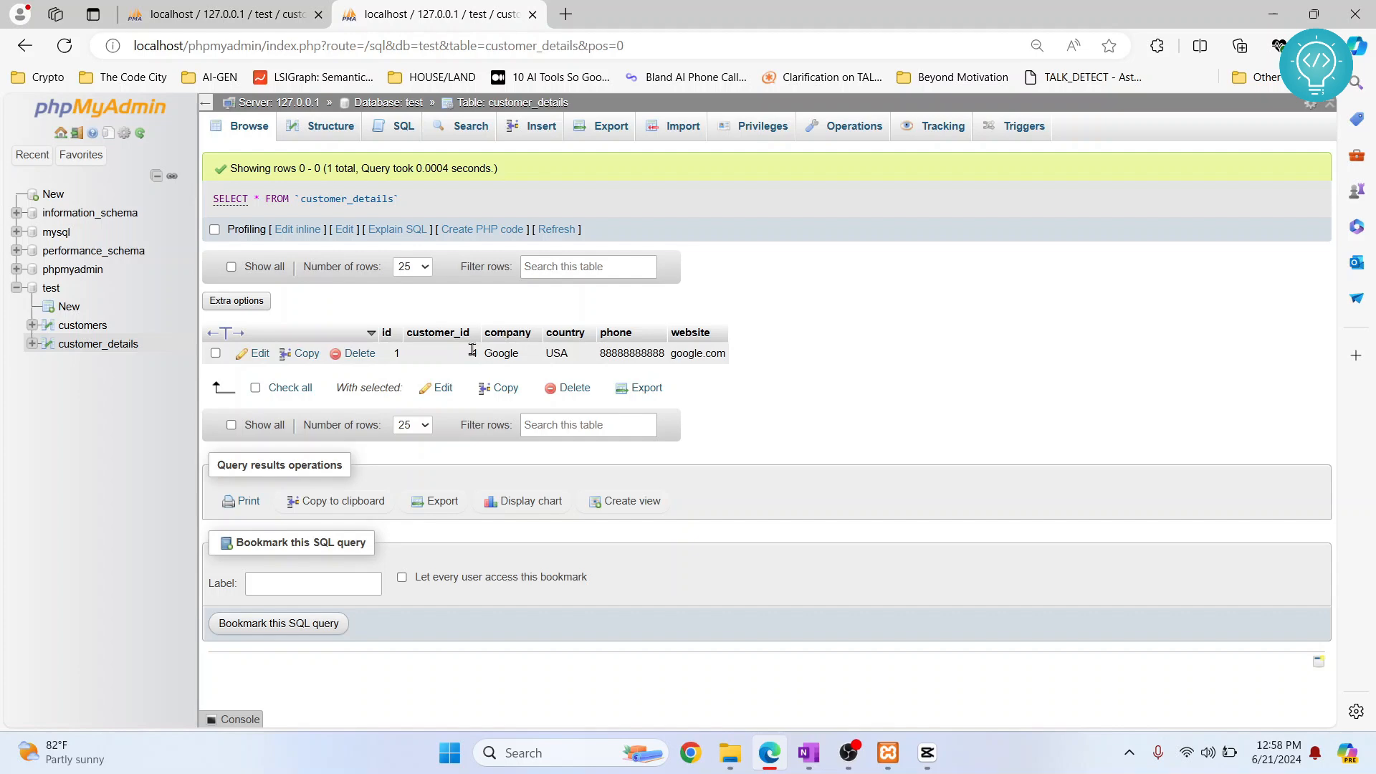
- Change the customer_details row's customer_id from 1 to 2 via inline edit
click(83, 325)
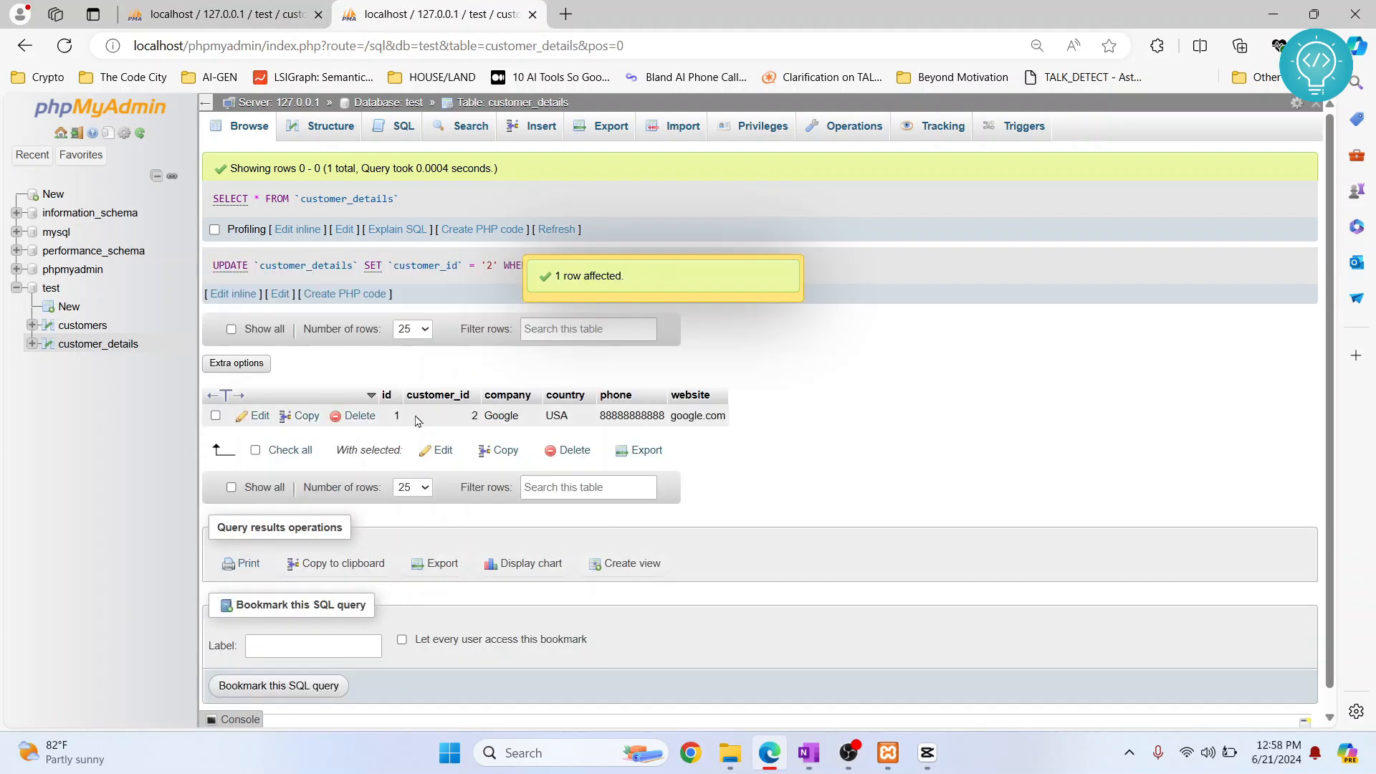
click(83, 325)
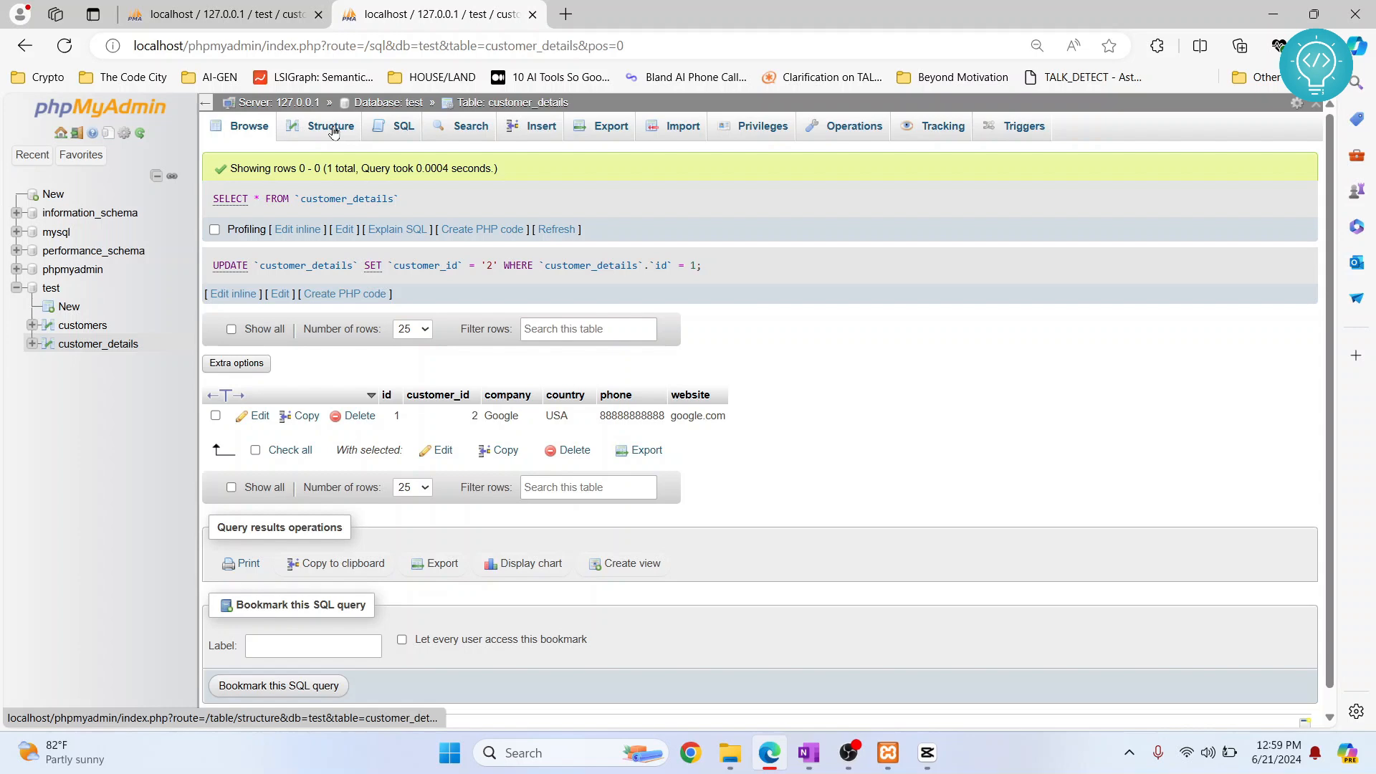
- Start a foreign key constraint named cst_fk_key in the customer_details Relation view
click(331, 126)
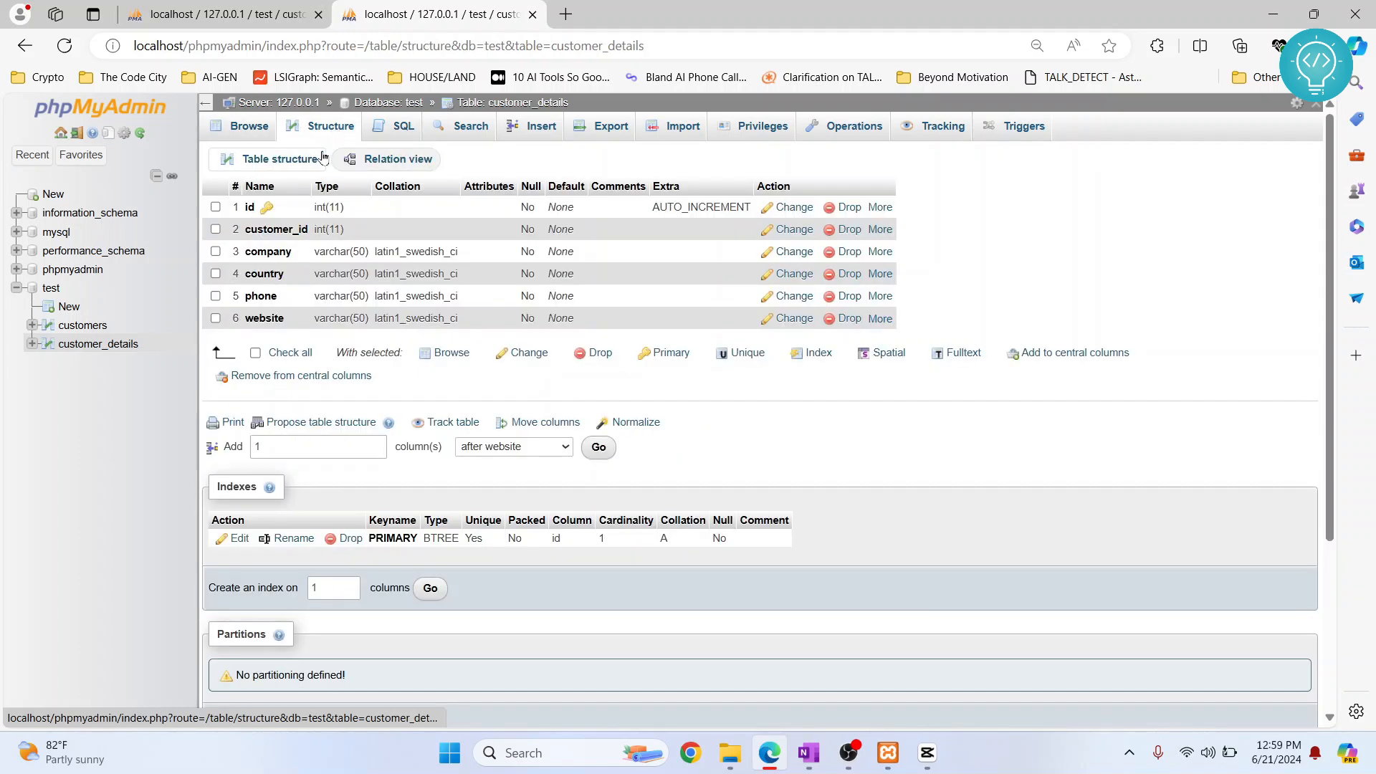
click(397, 159)
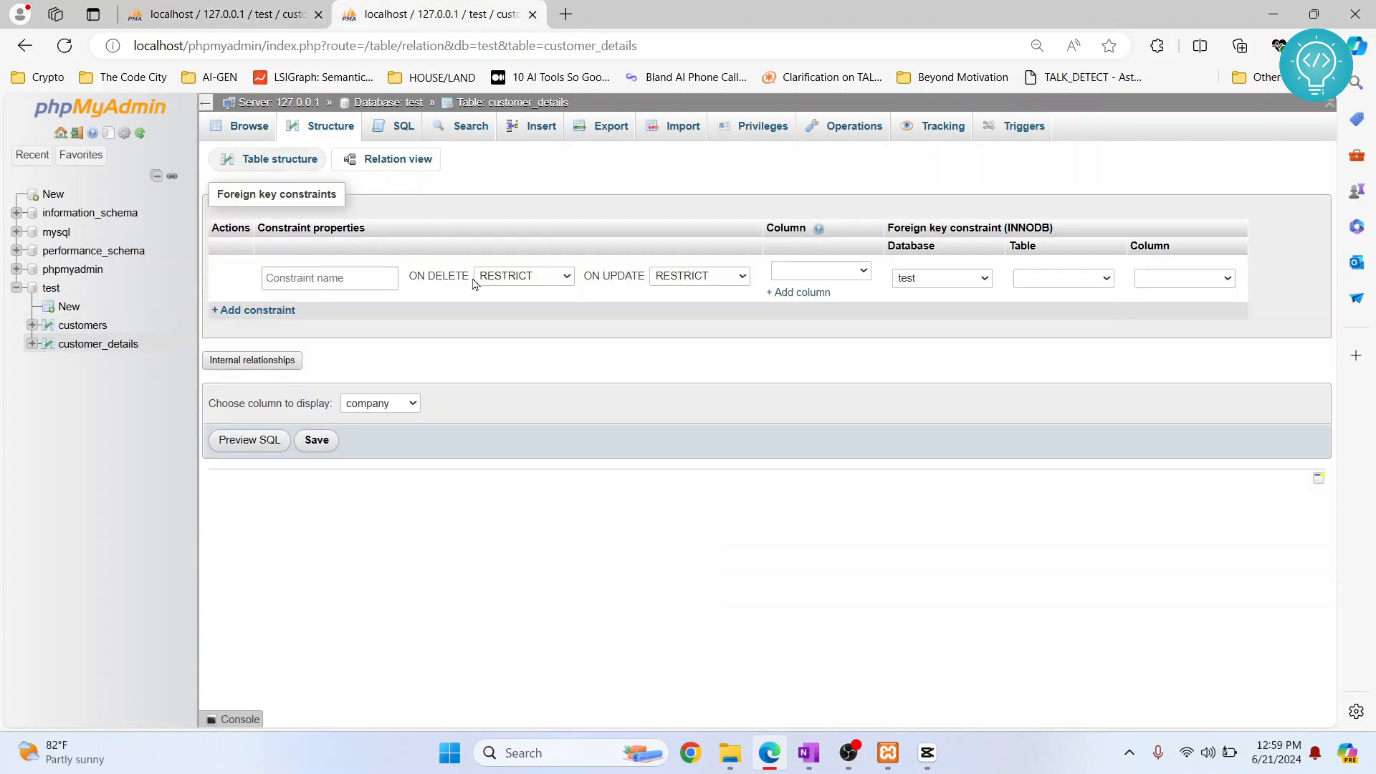
click(330, 277)
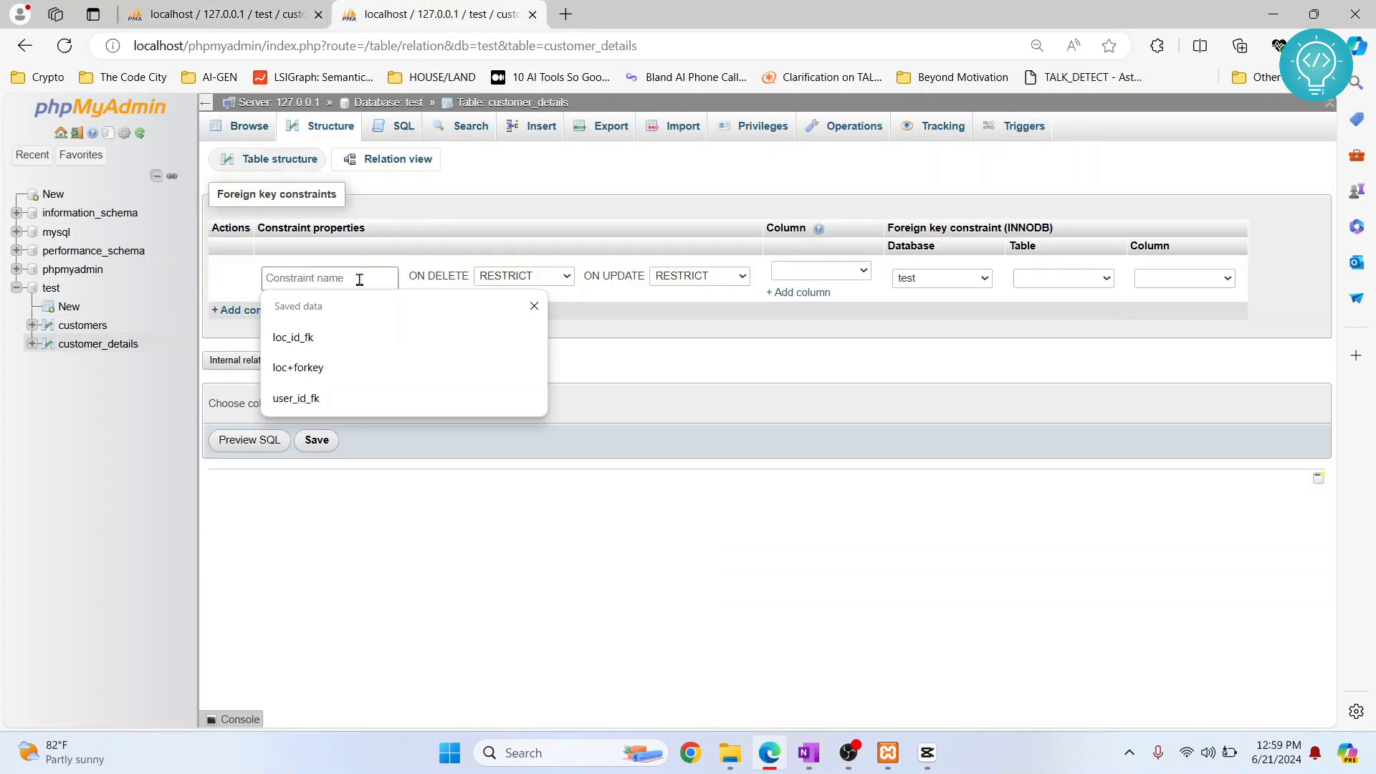
text(cst_fk_key)
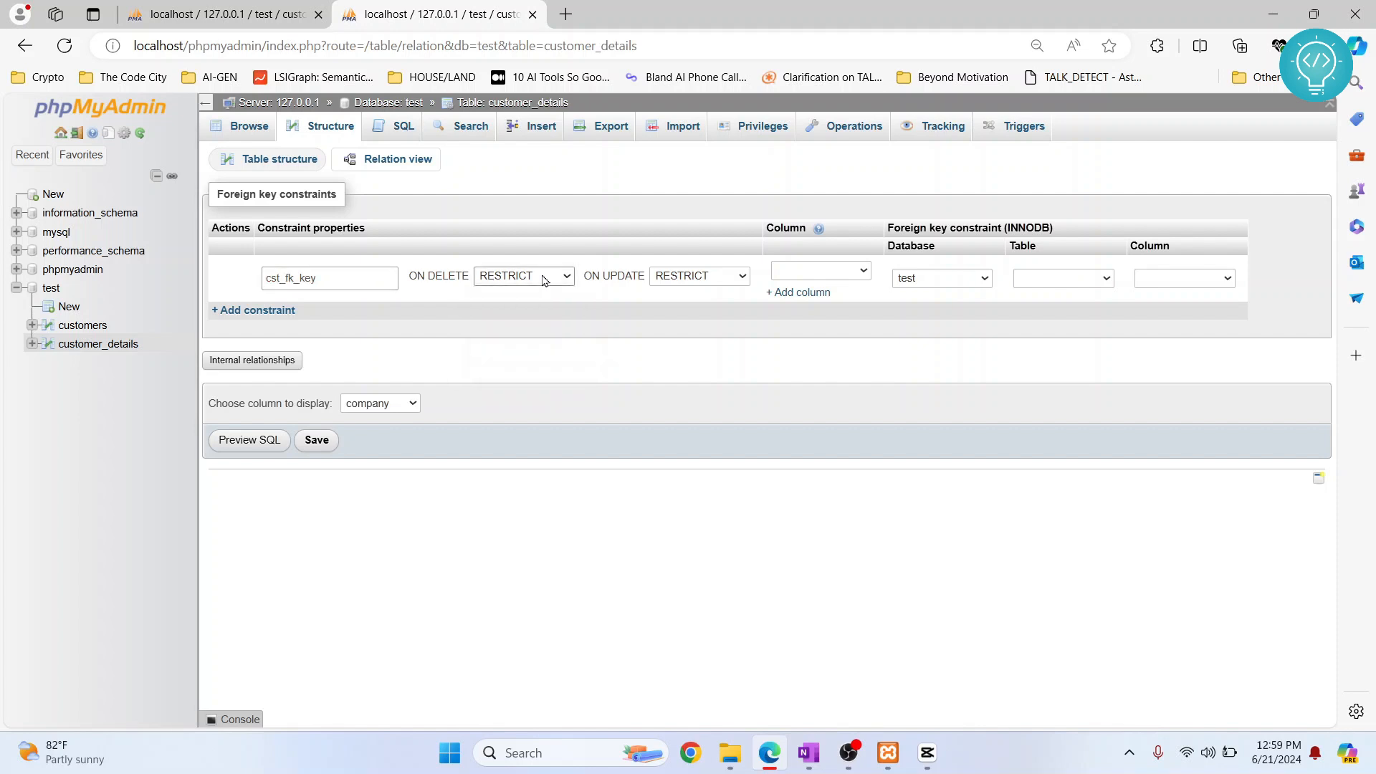
- Constrain customer_id to customers.id with ON DELETE/UPDATE RESTRICT and save the constraint
click(819, 270)
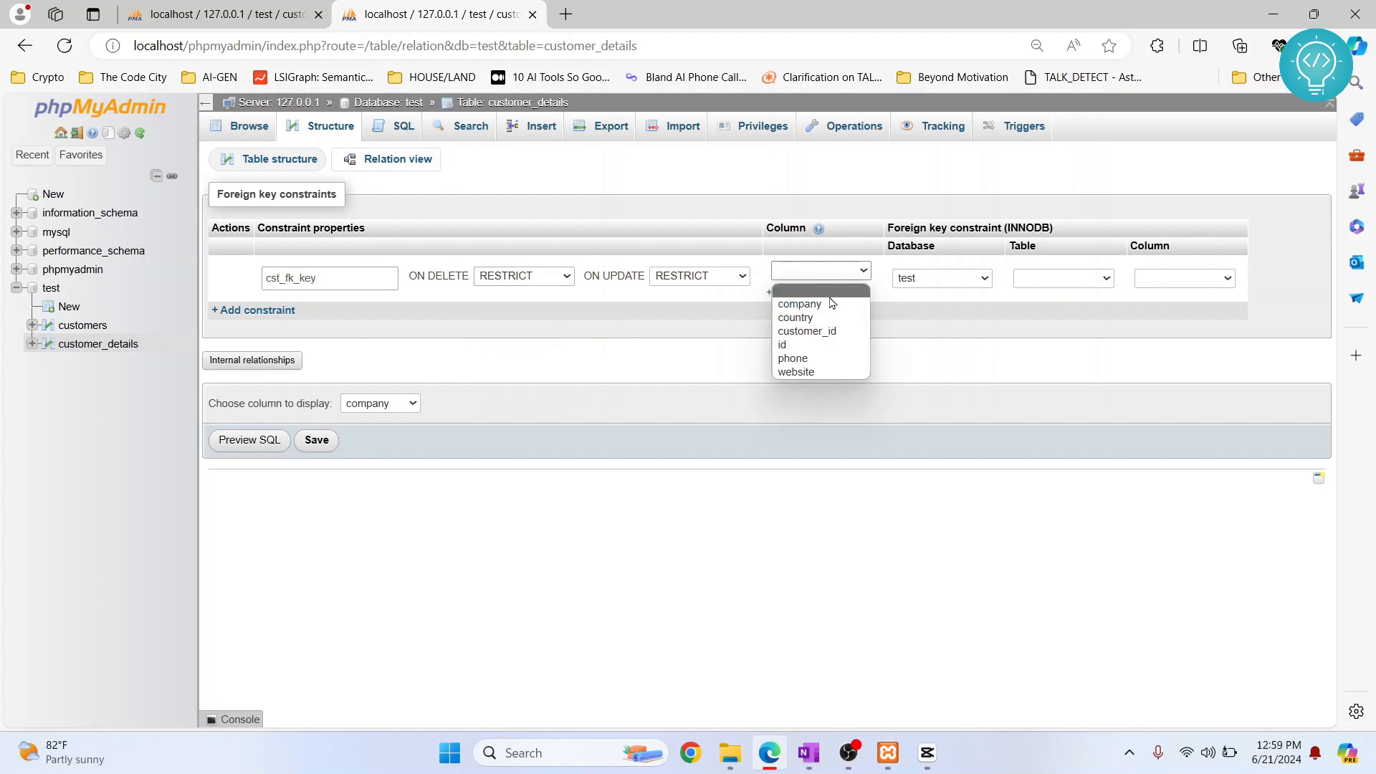
click(806, 331)
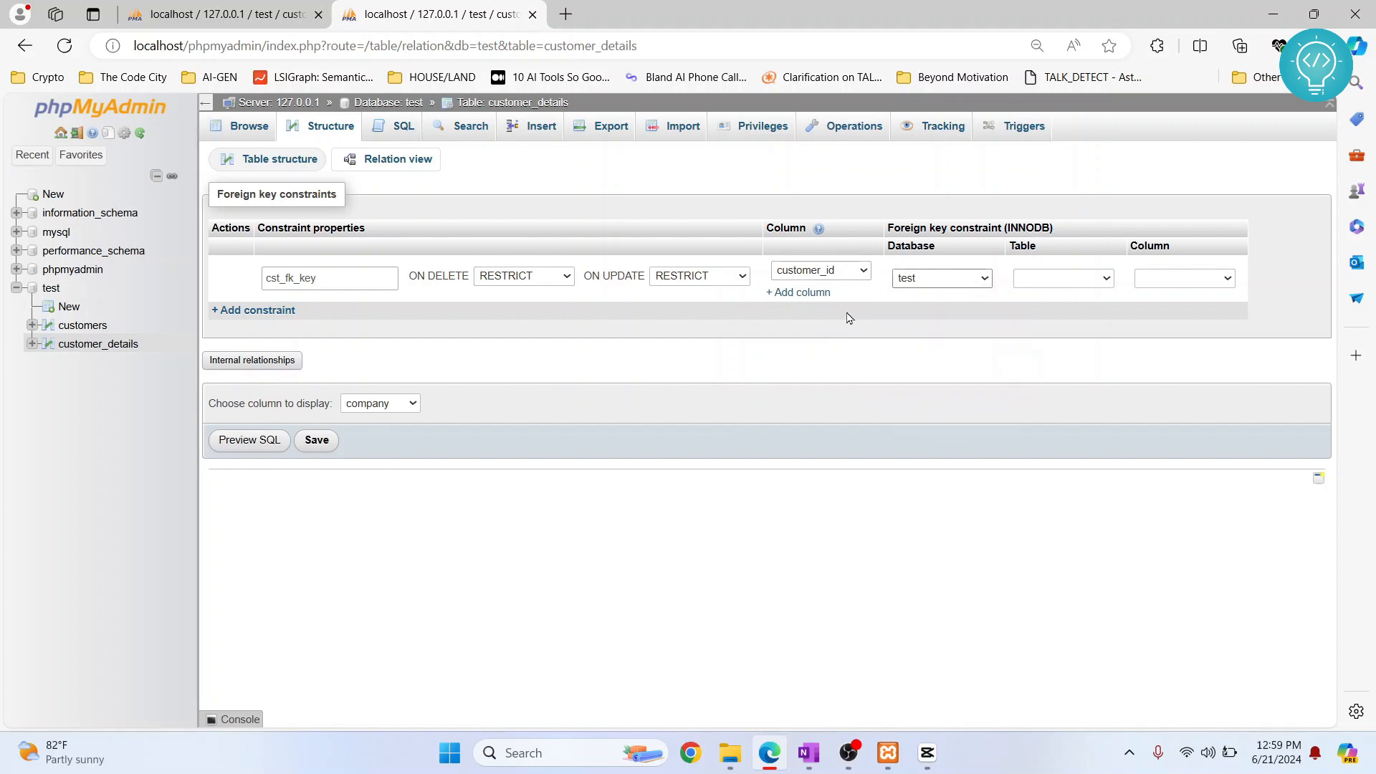
click(1062, 278)
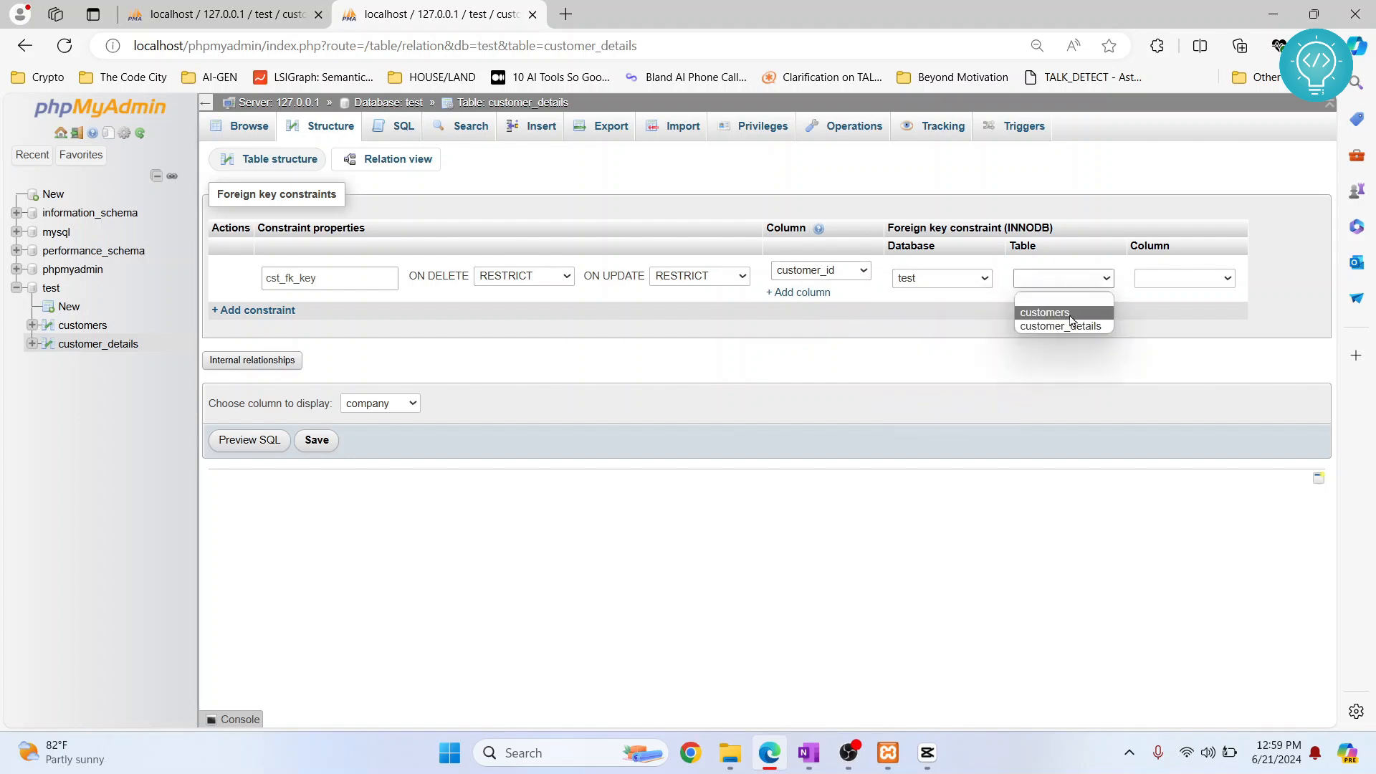
click(1043, 312)
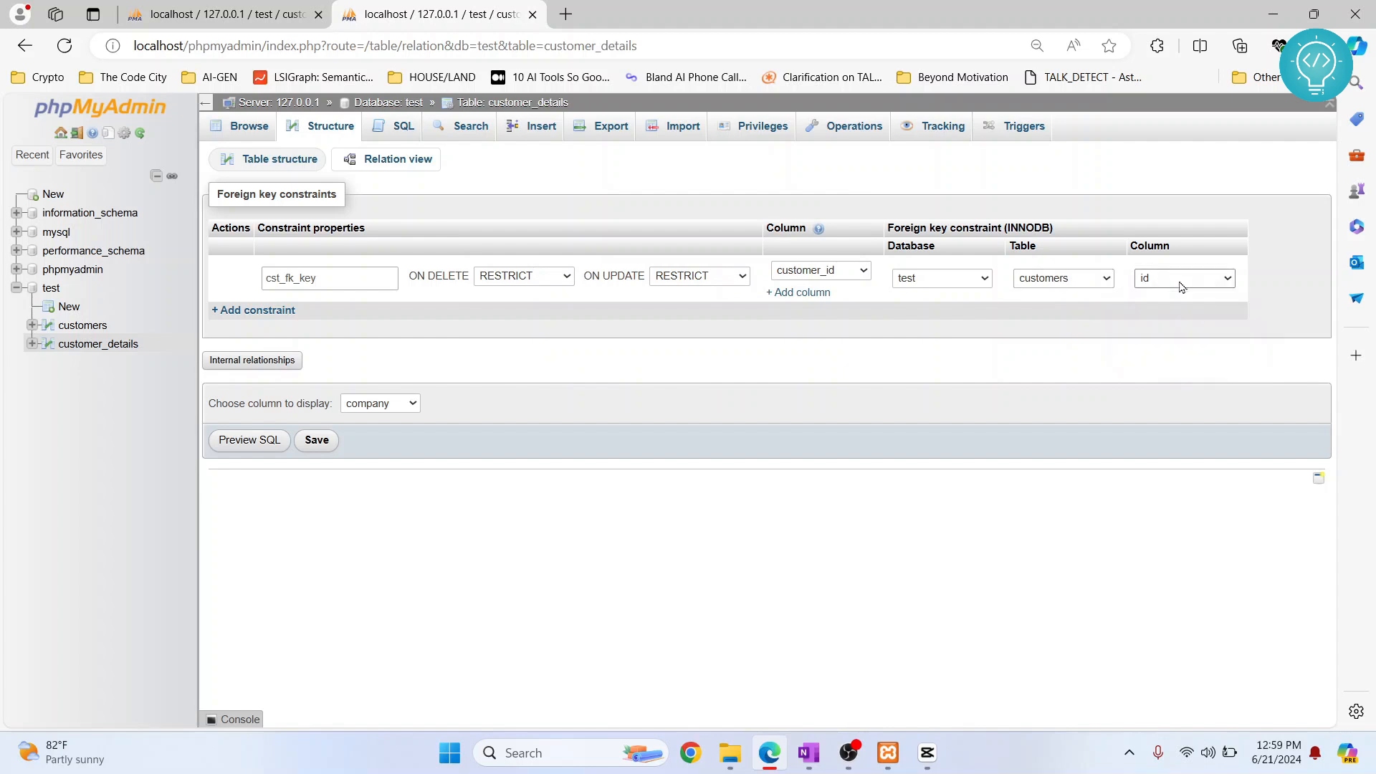
mouse_move(1162, 281)
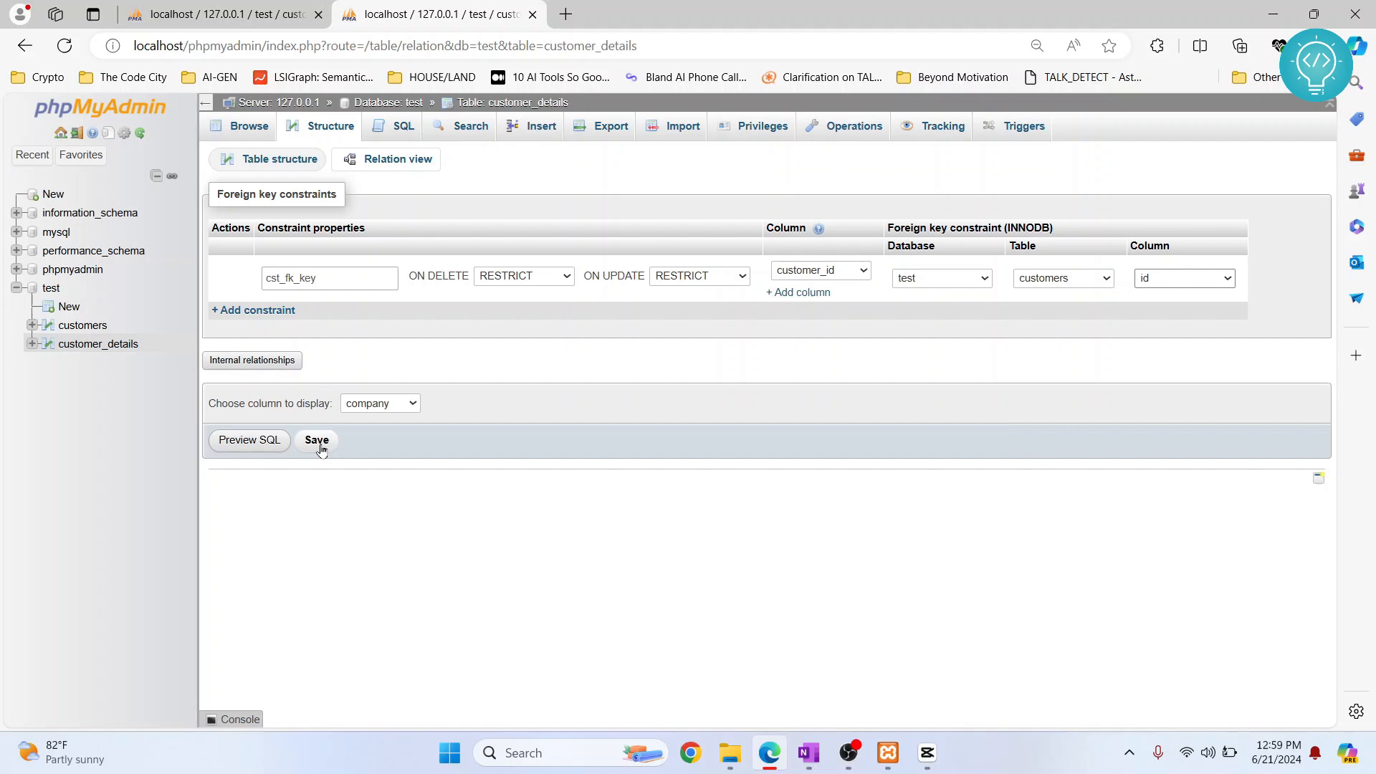
click(316, 440)
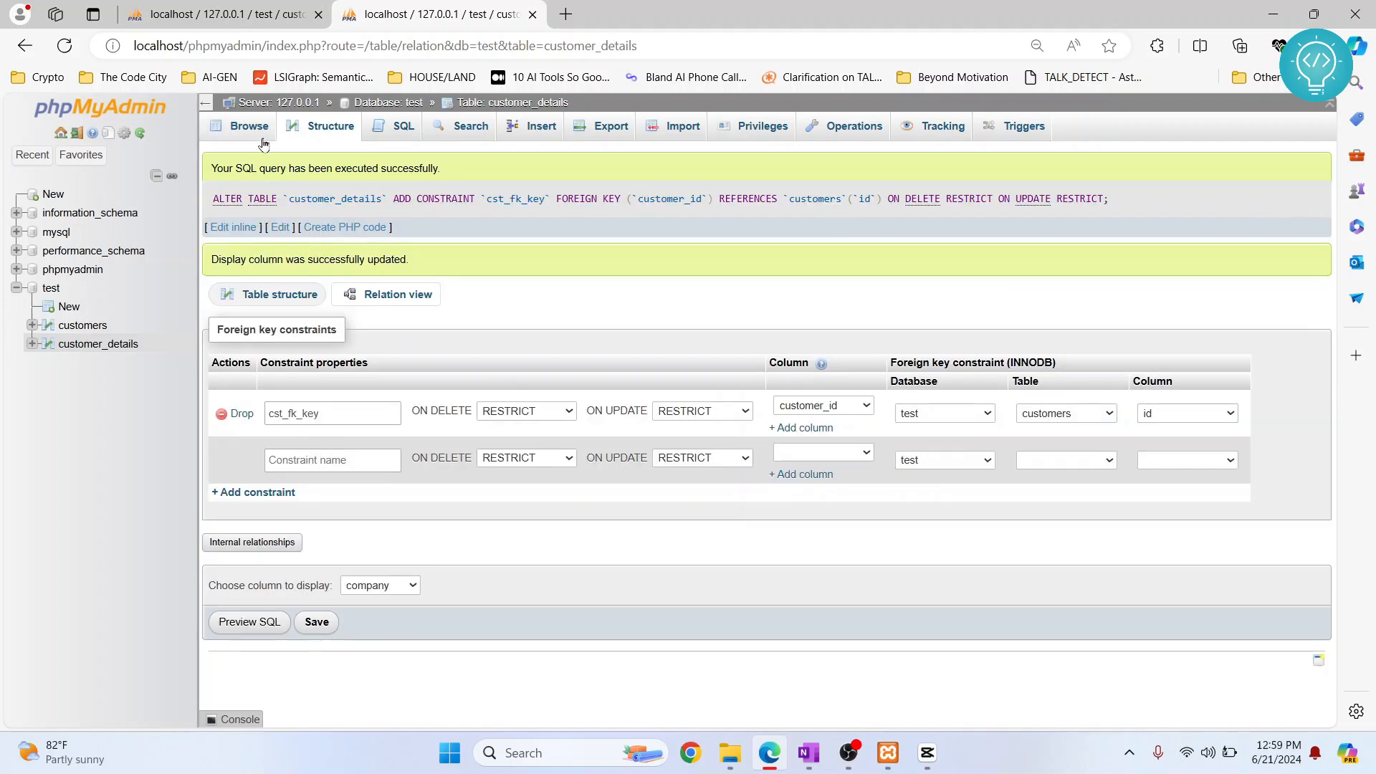
- Attempt to delete customer 2 and get foreign key error #1451
click(248, 126)
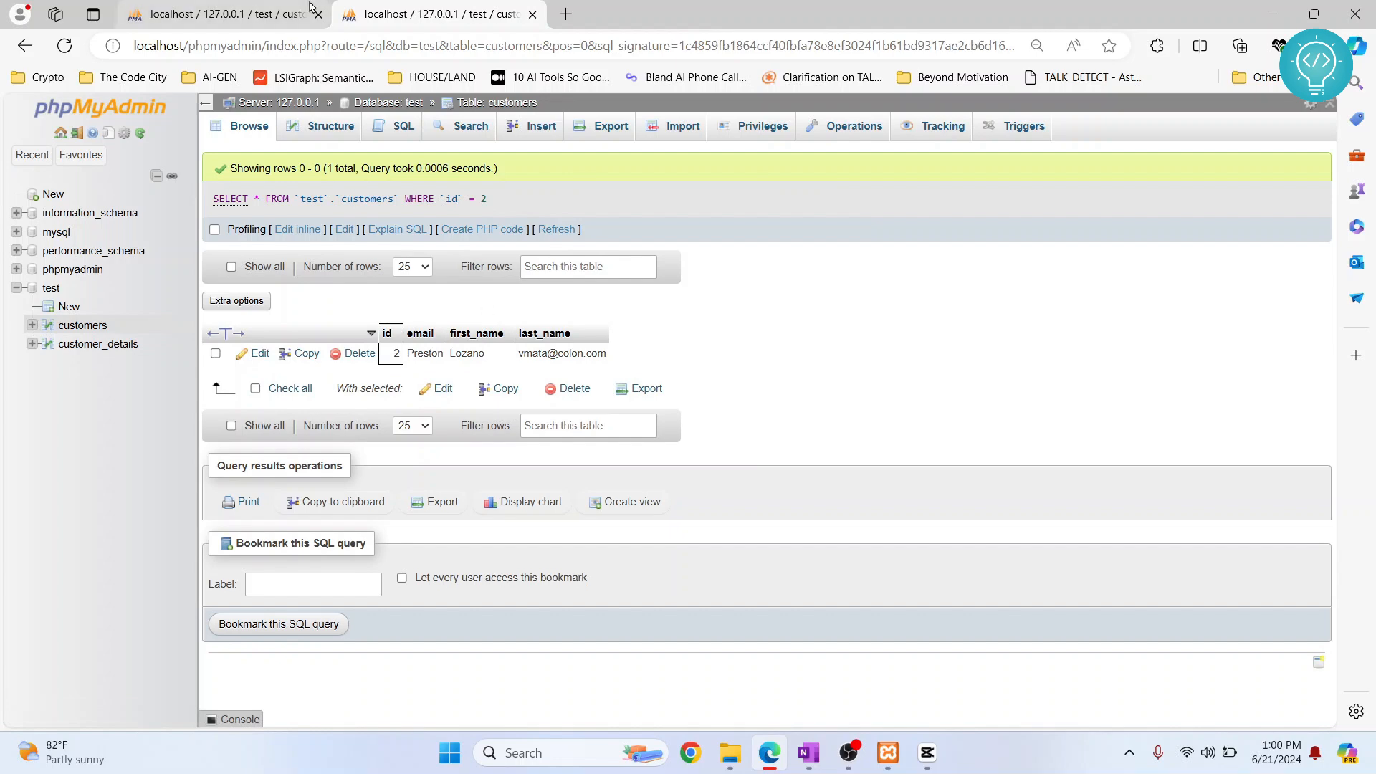
click(358, 352)
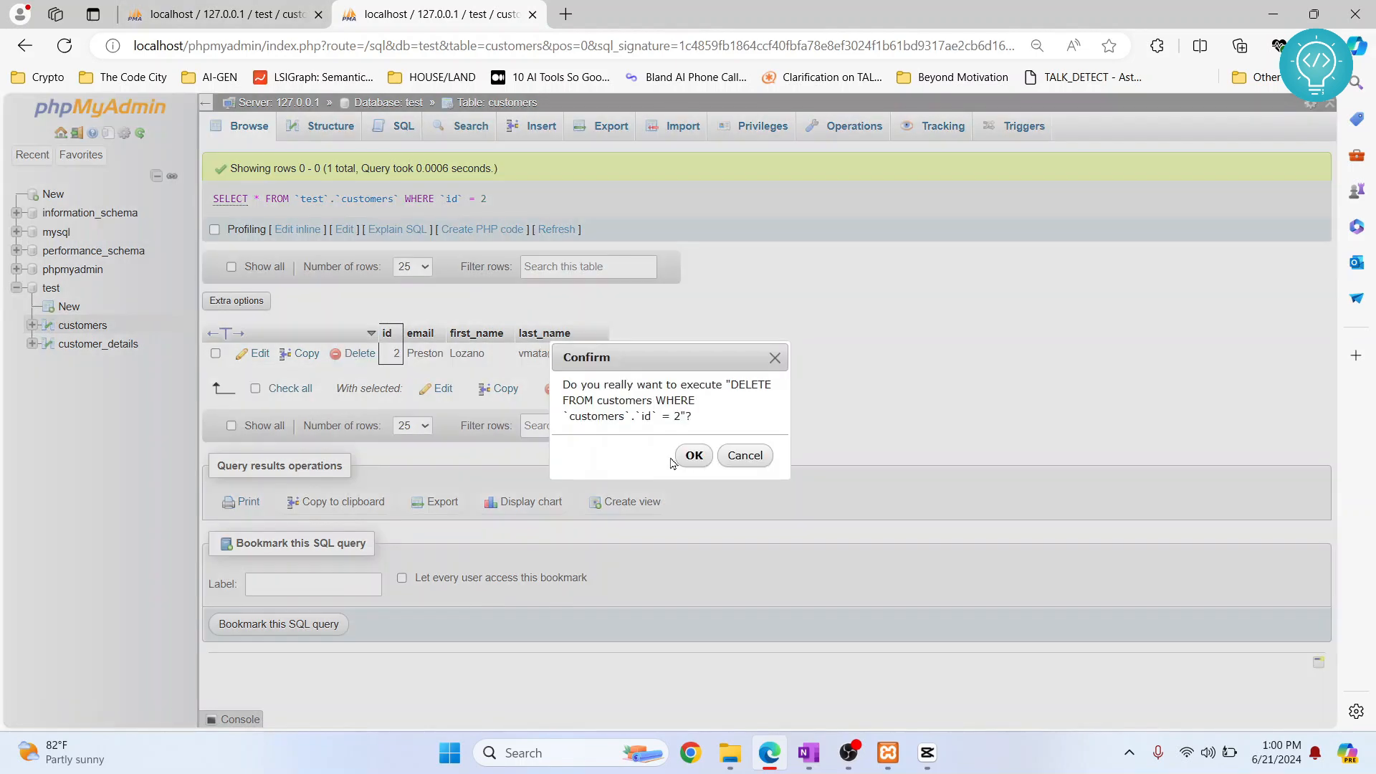
click(692, 456)
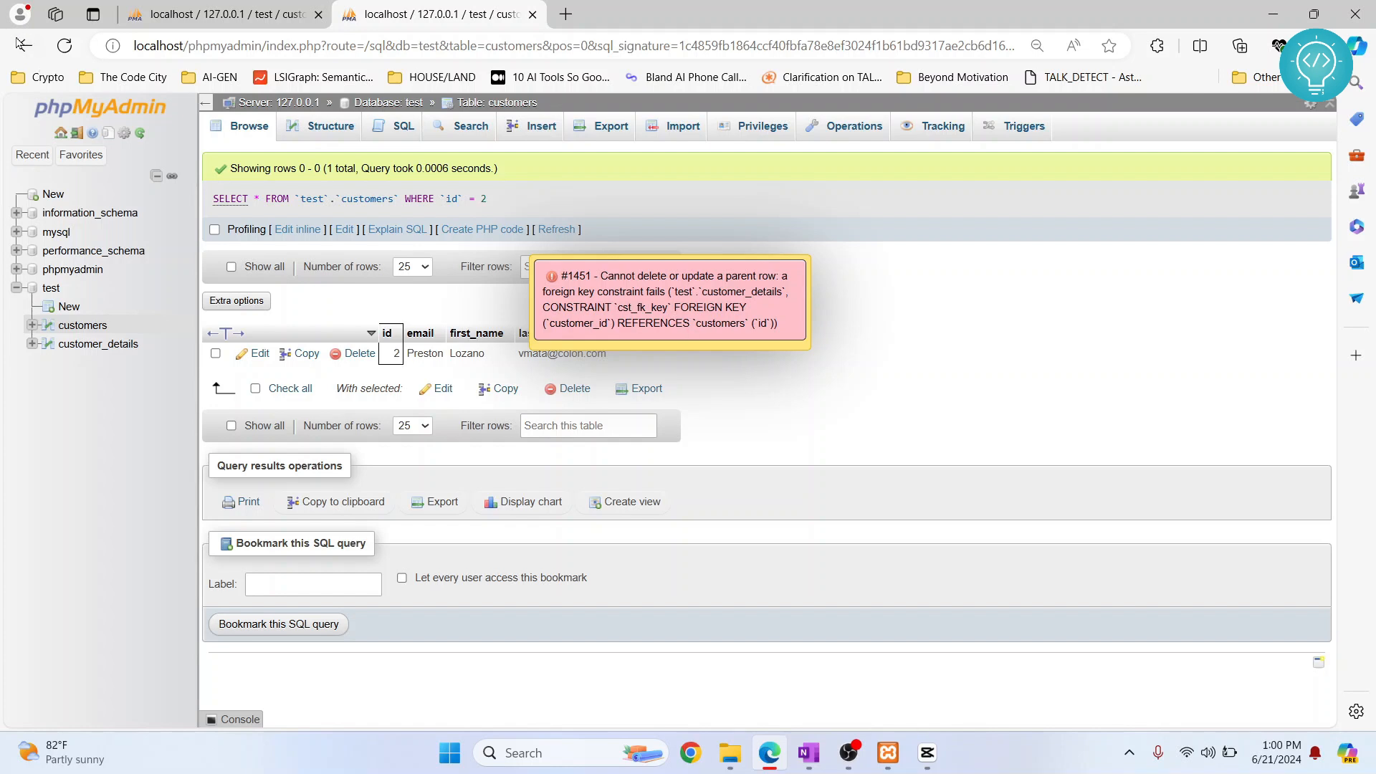
- Delete the only customer_details row that references customer 2
click(23, 46)
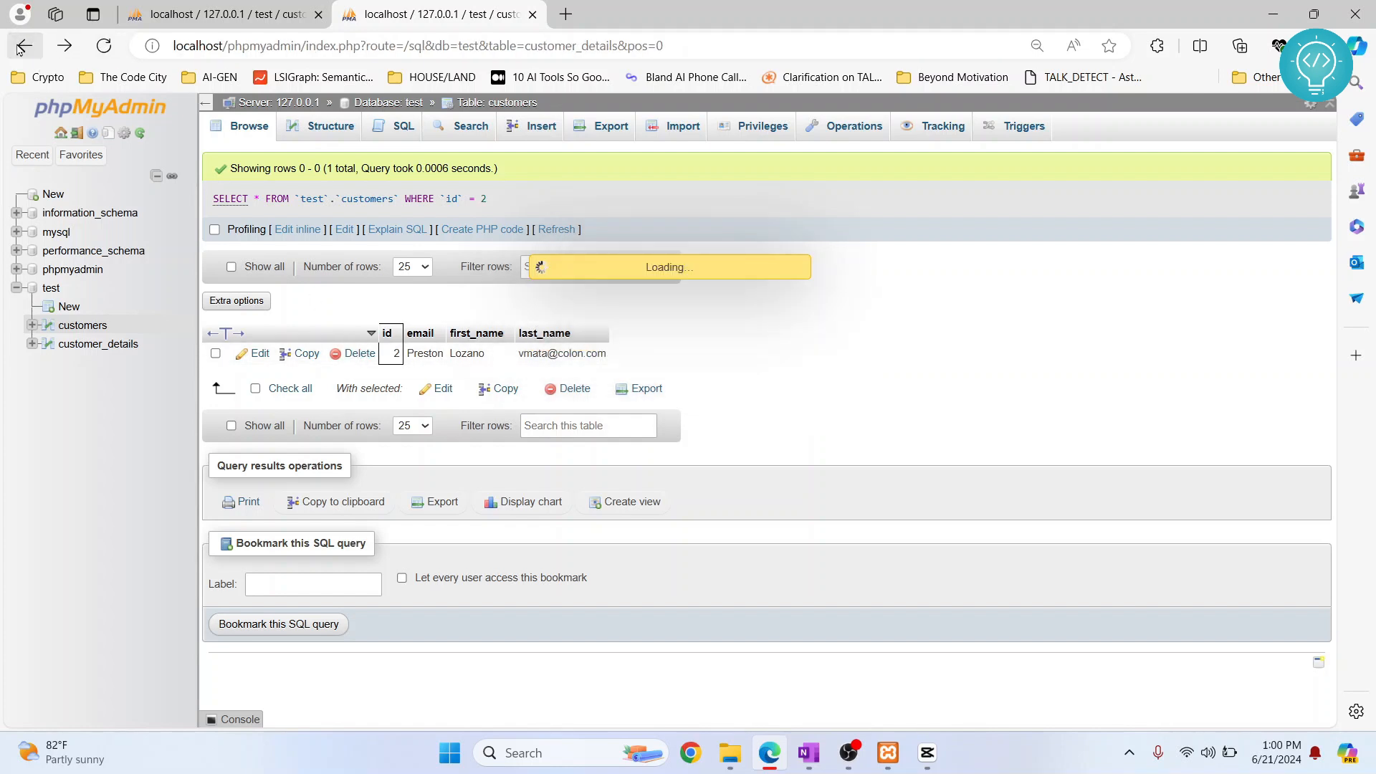
click(24, 46)
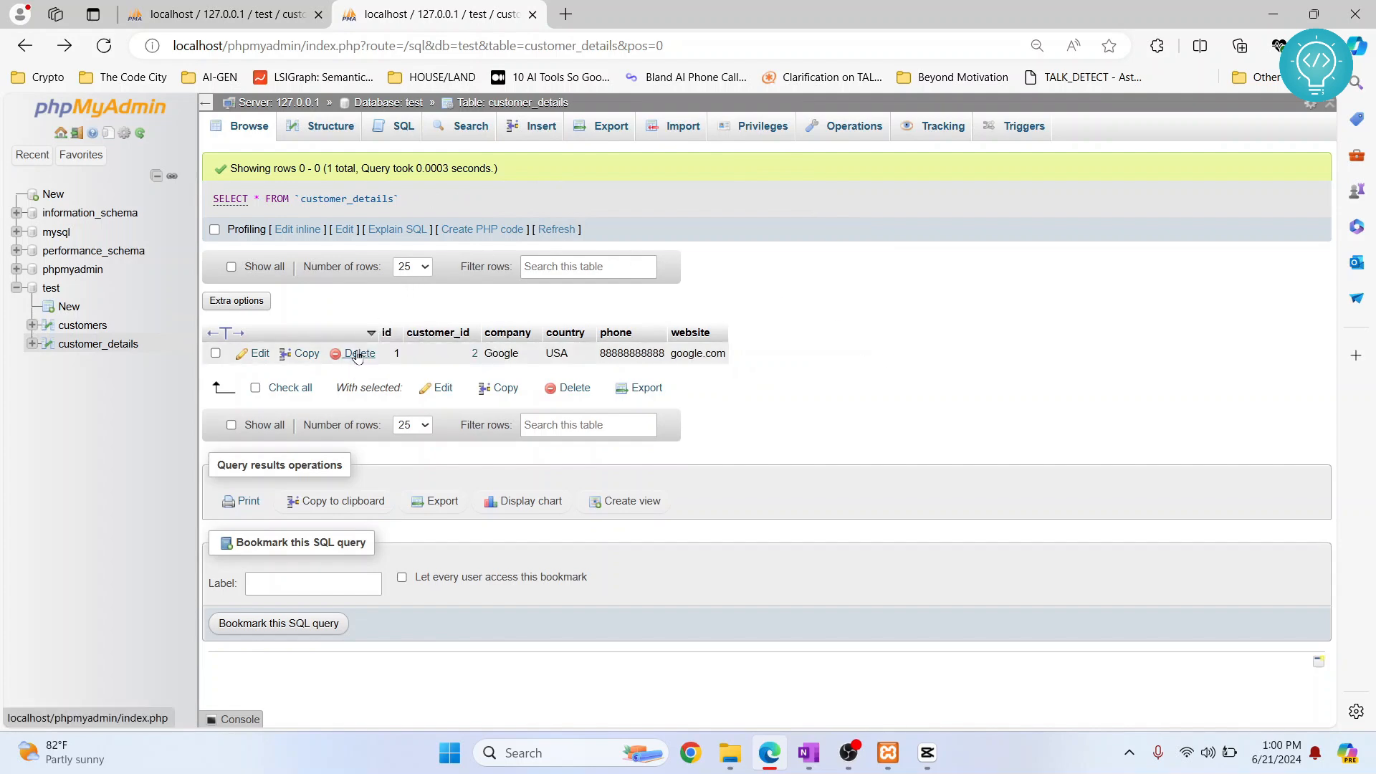
click(360, 352)
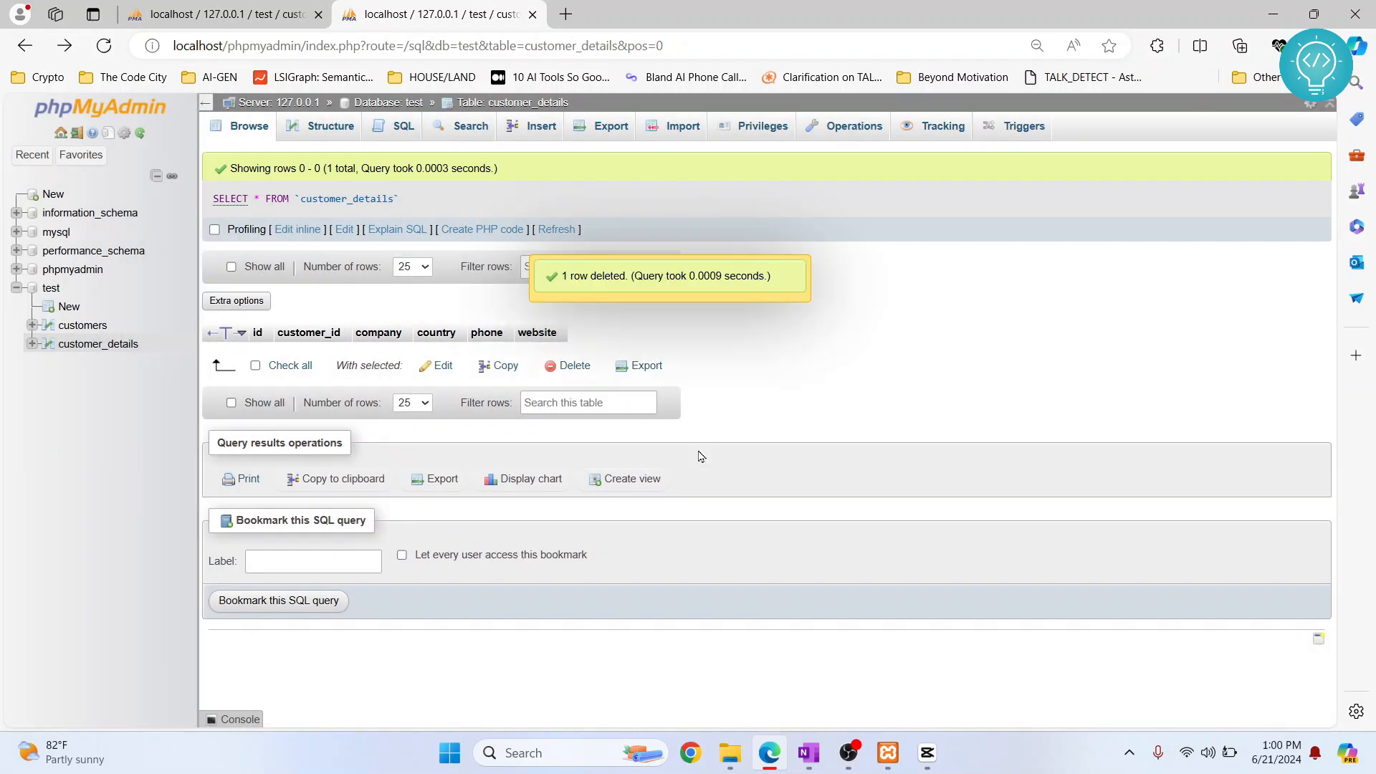
- Delete customer 2 from customers, leaving the listing starting at id 3
click(83, 326)
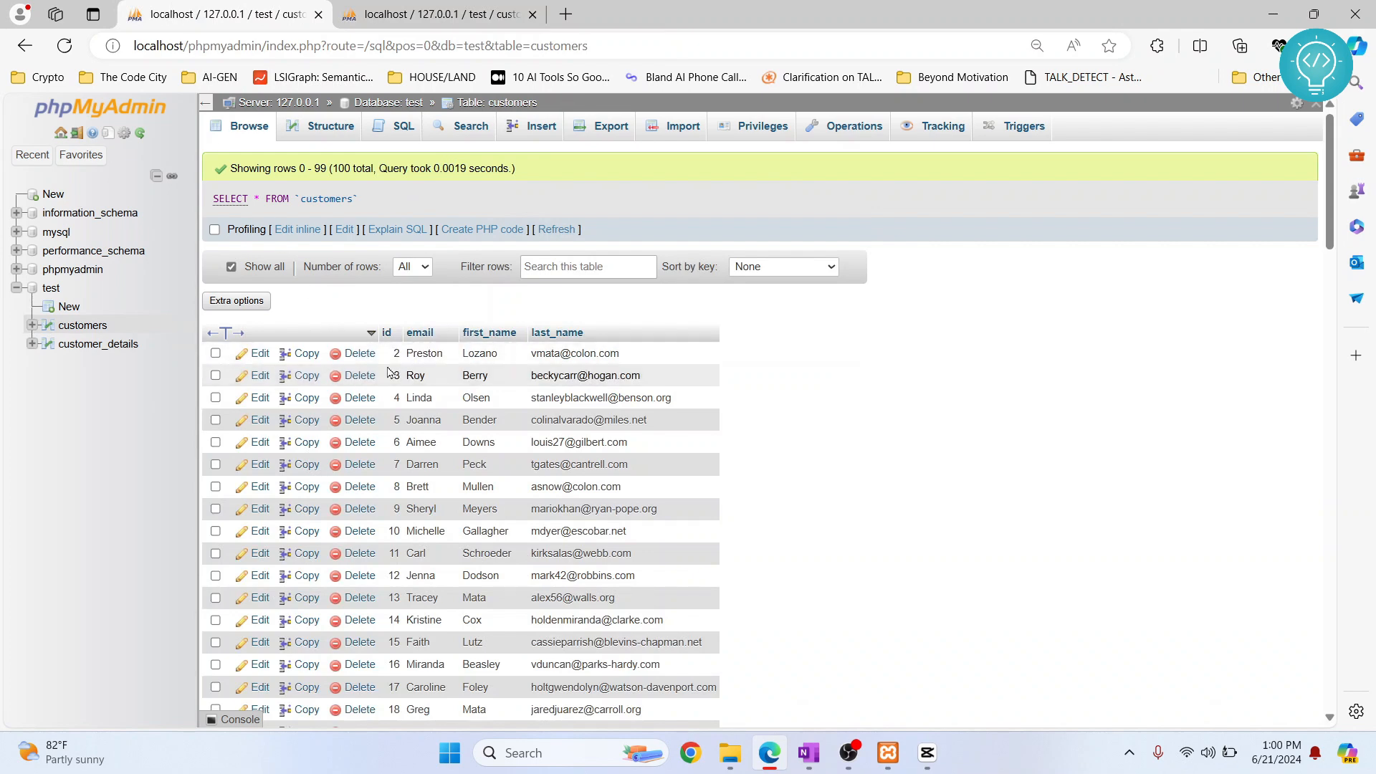
click(358, 353)
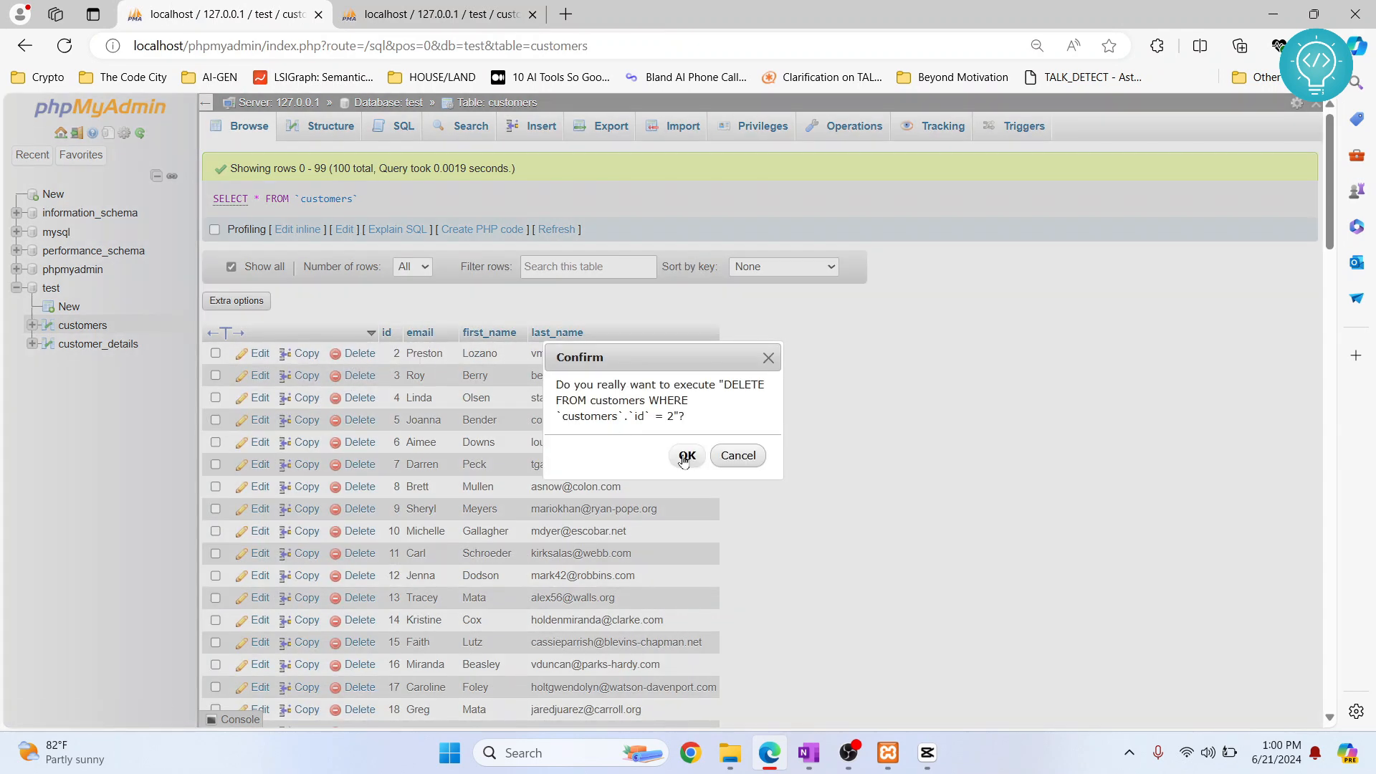
click(686, 456)
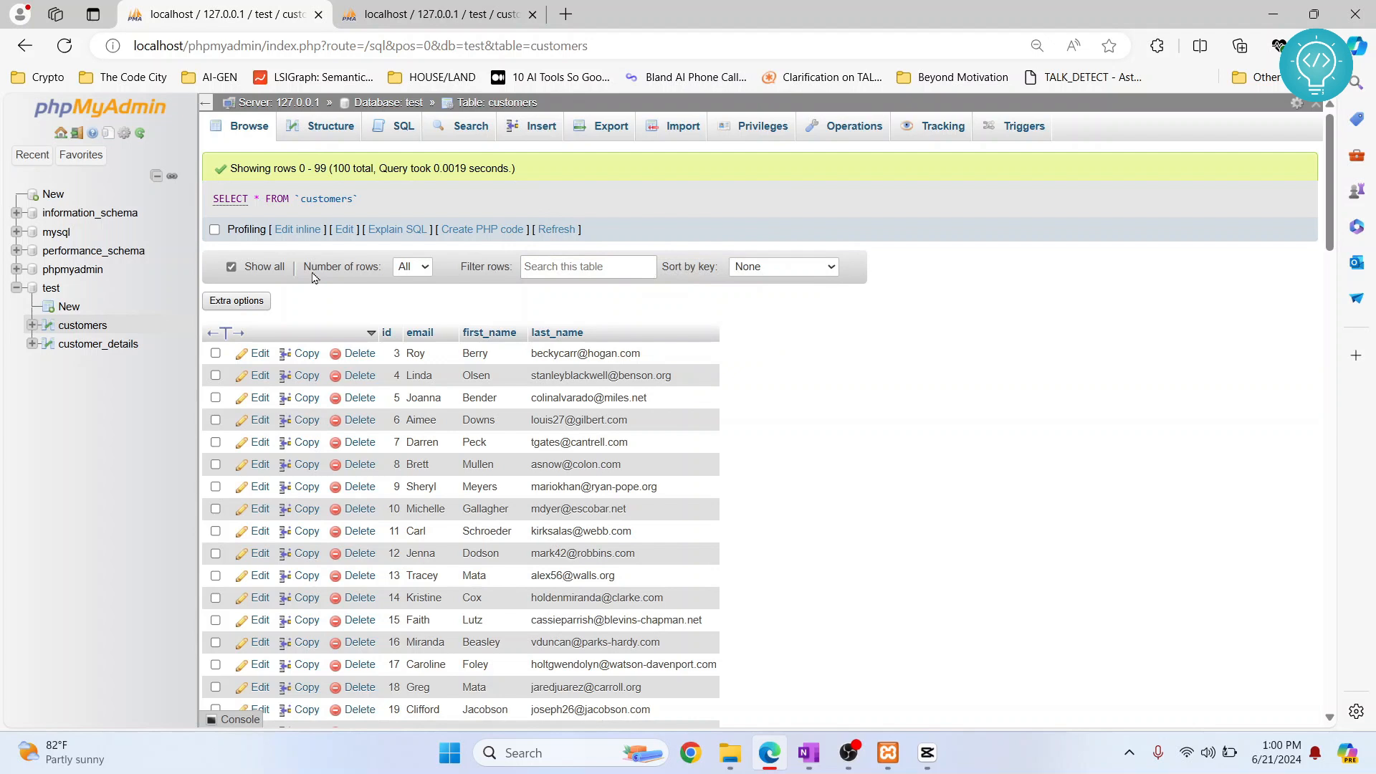
mouse_move(544, 314)
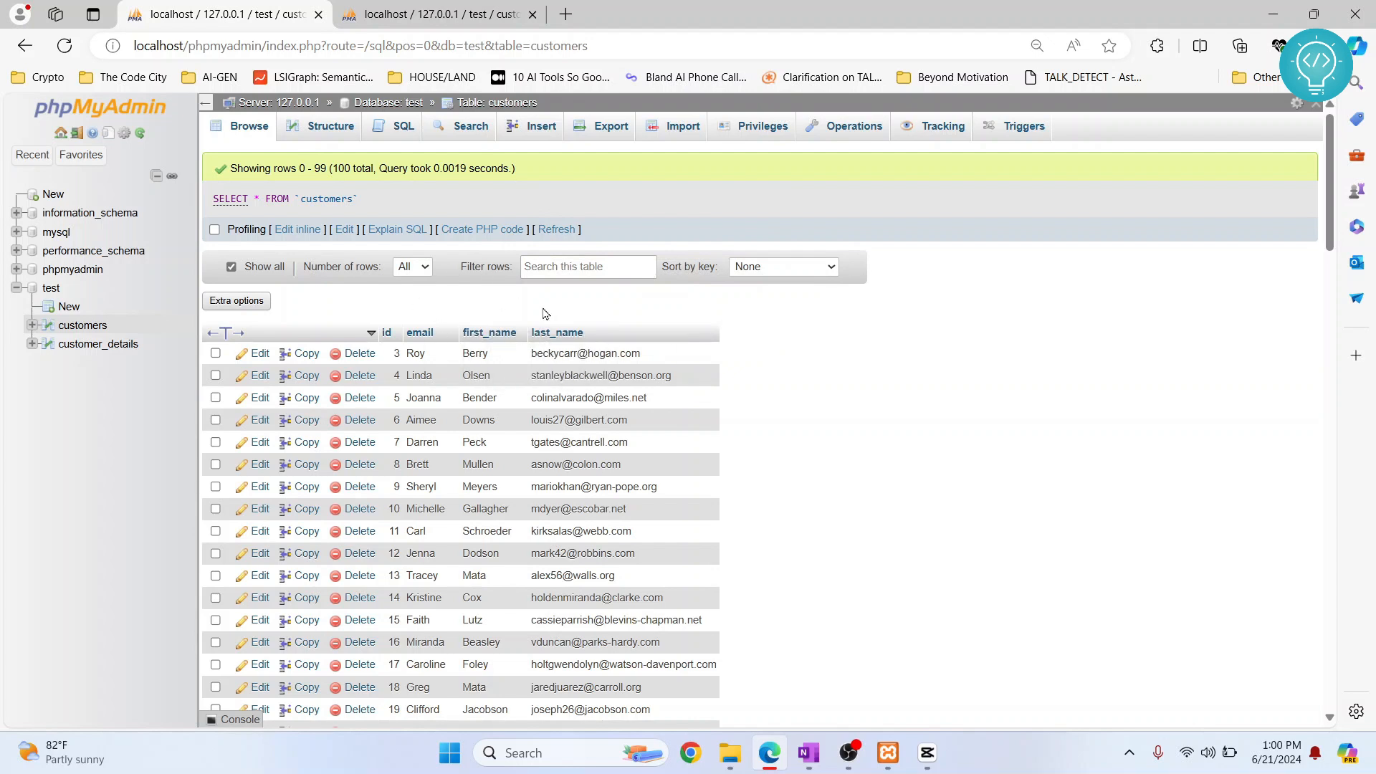
mouse_move(815, 340)
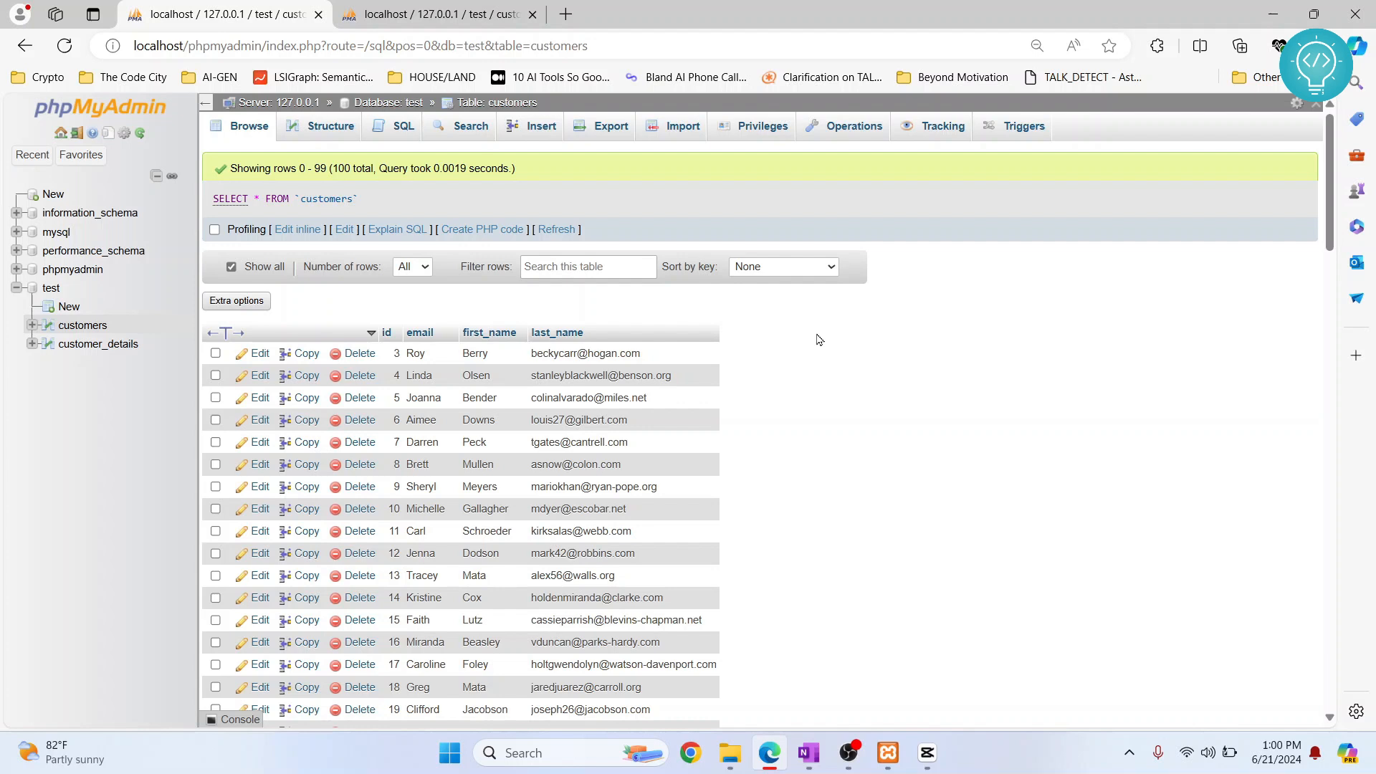